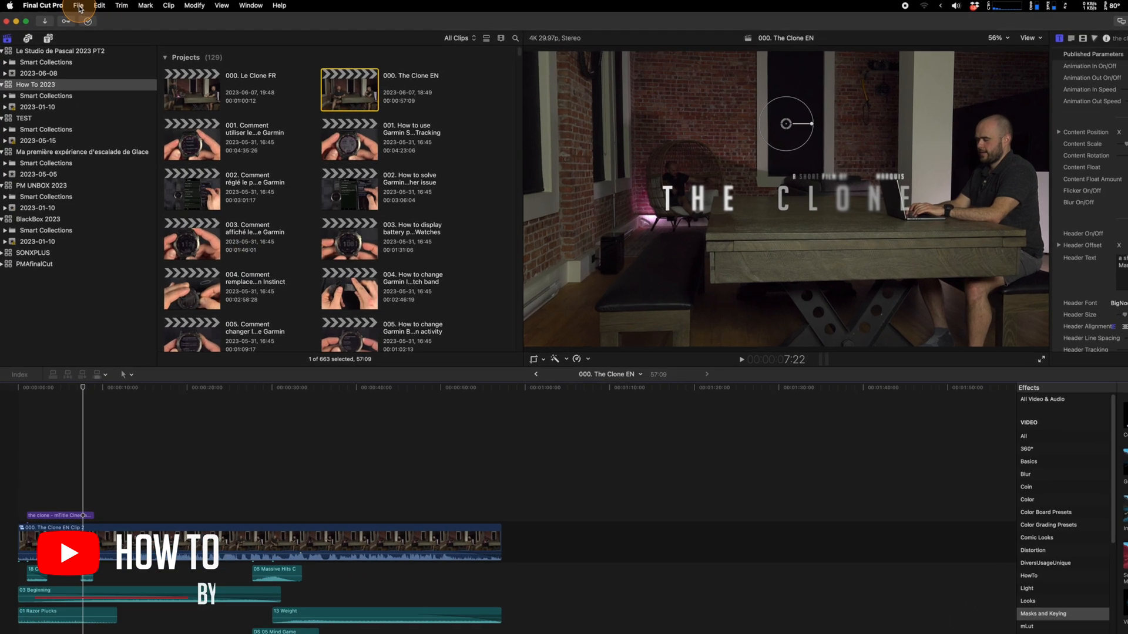
Step: Open Final Cut Pro's Destinations settings from File > Share > Add Destination
click(77, 5)
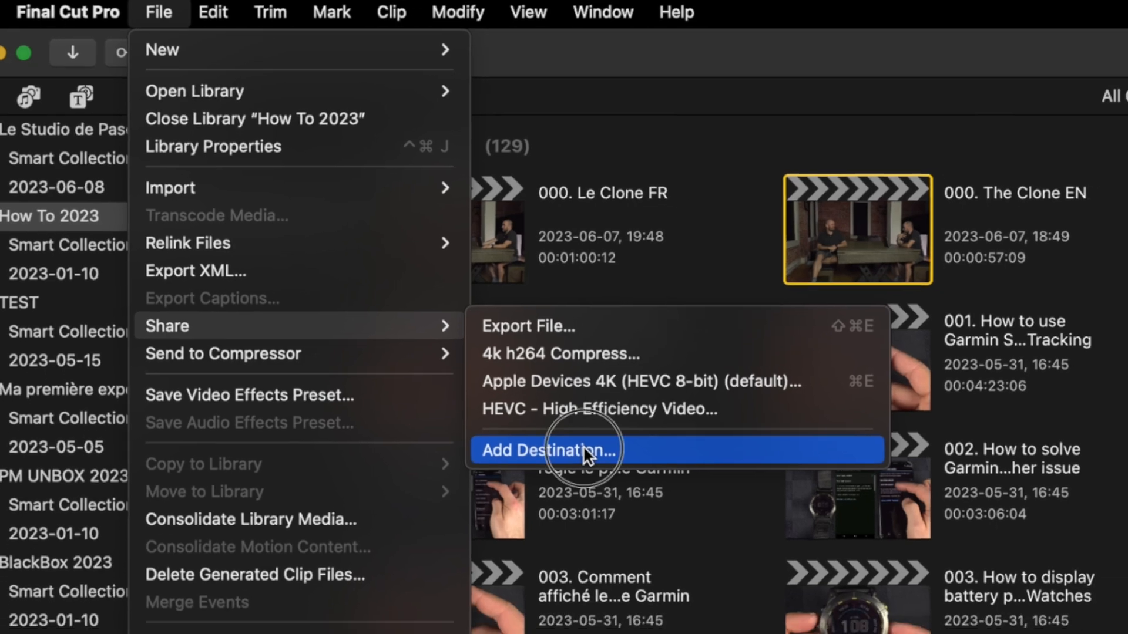
click(547, 450)
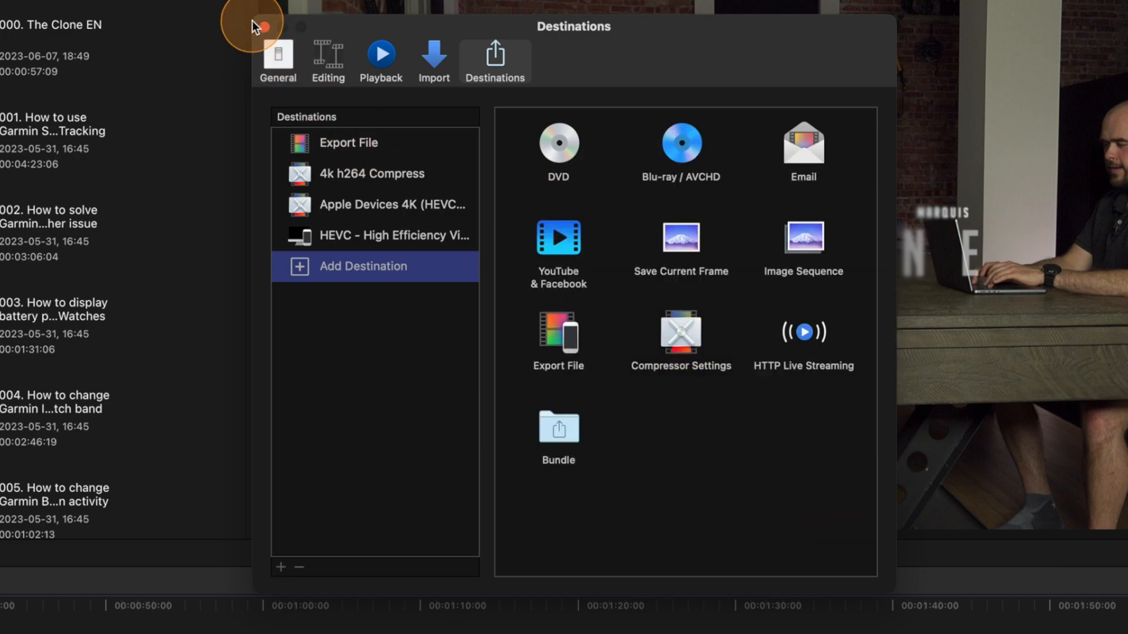
Step: Close Final Cut Pro's Destinations window to bring up Compressor's settings list
click(260, 27)
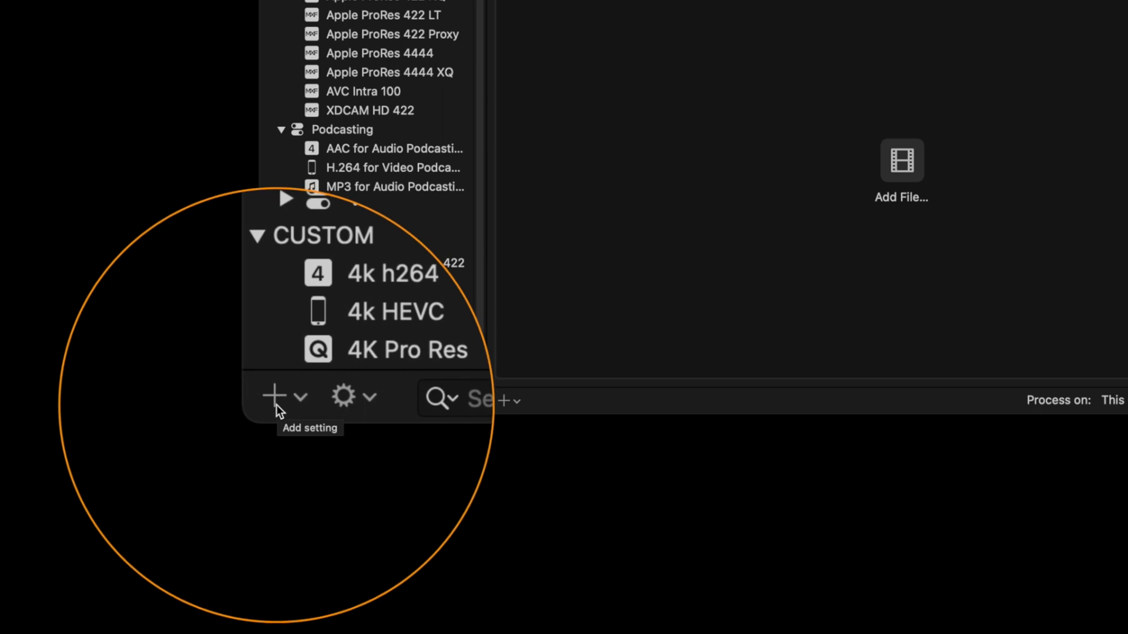
Step: Start a new Compressor setting with MXF as its format
click(275, 400)
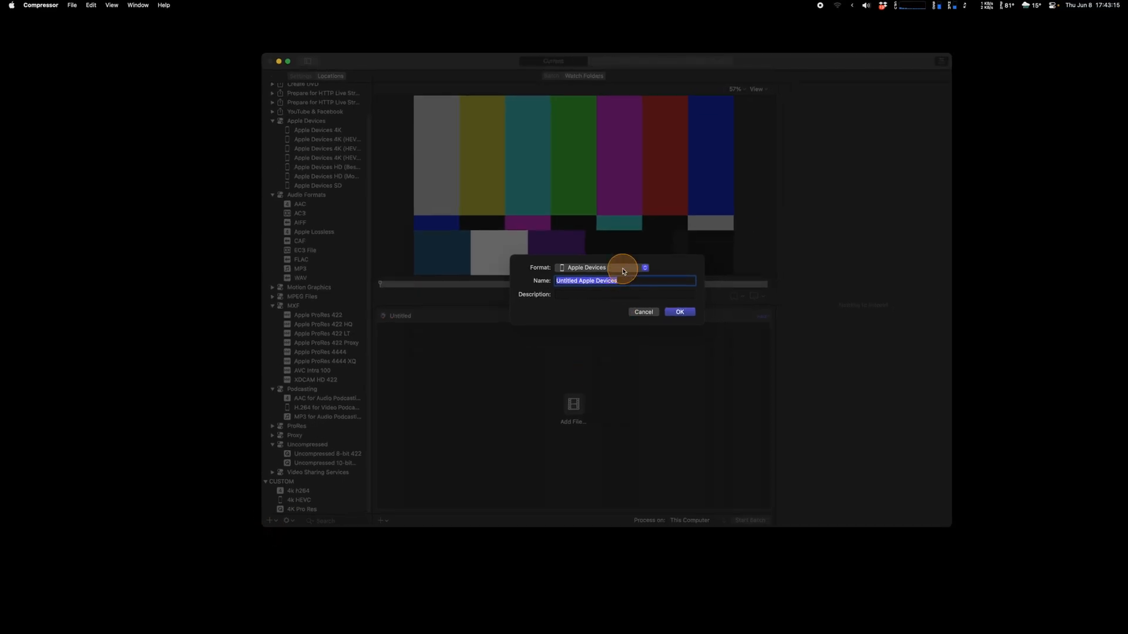
click(622, 267)
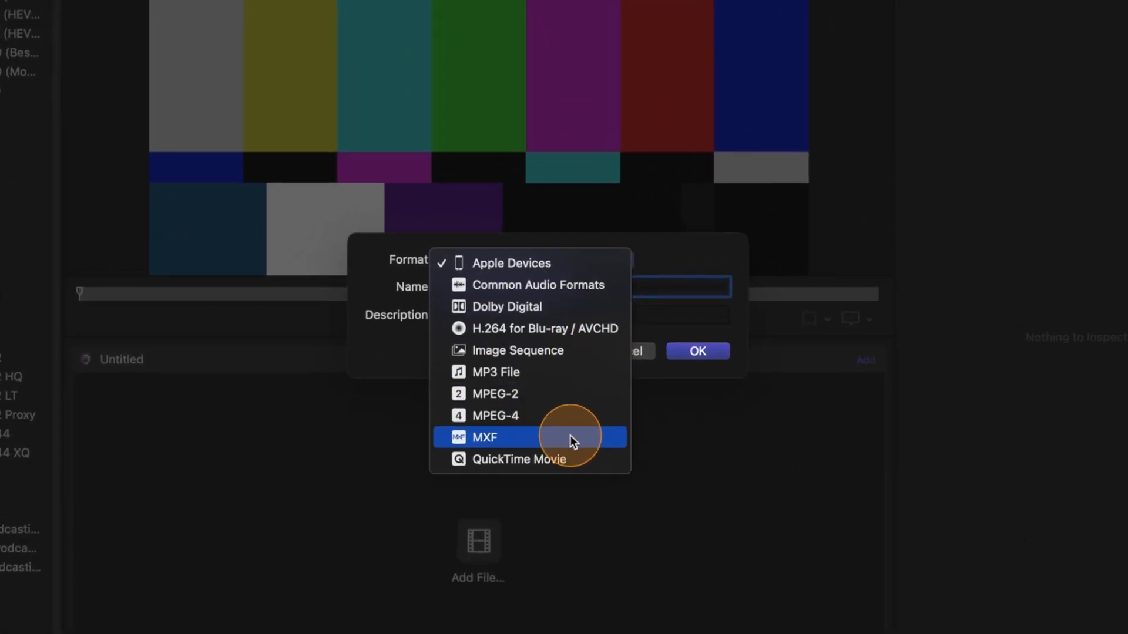
mouse_move(571, 459)
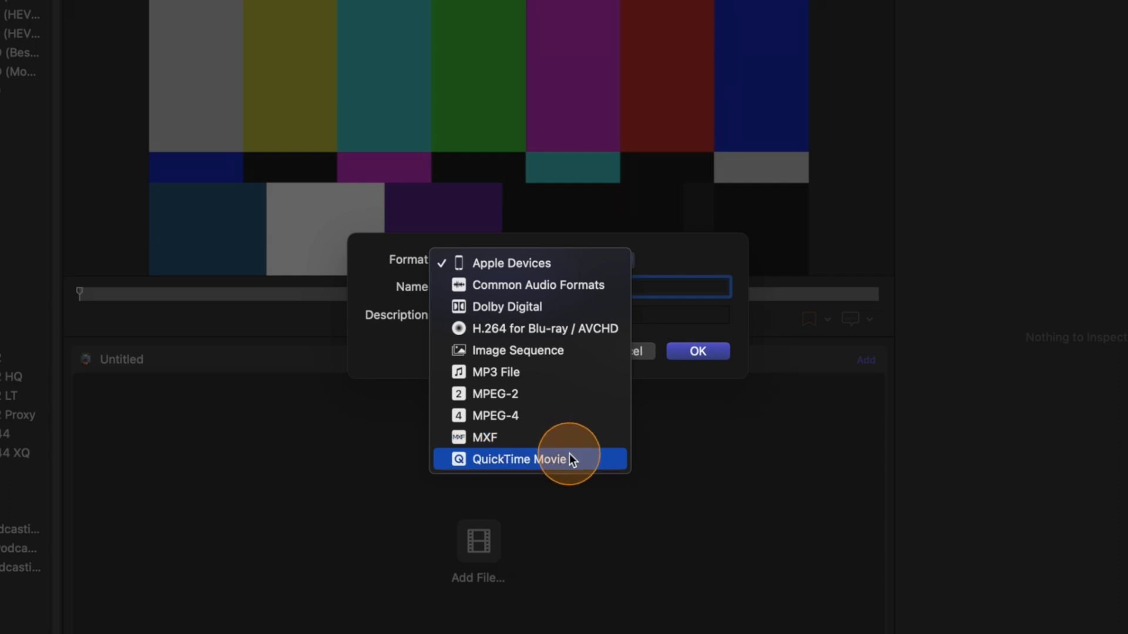
mouse_move(567, 416)
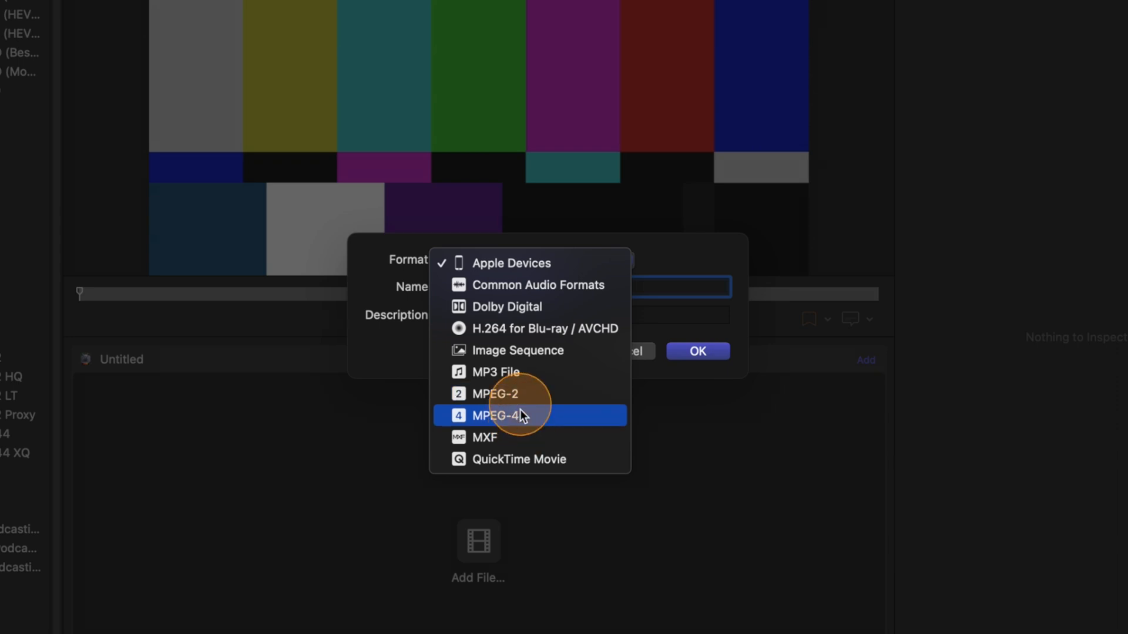
mouse_move(515, 421)
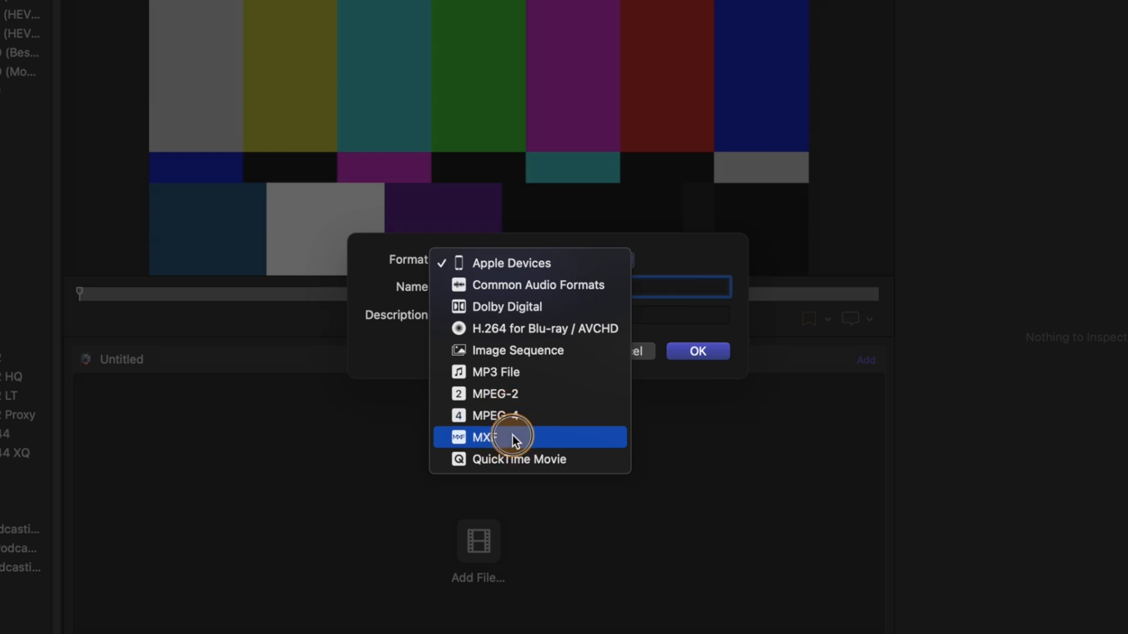
click(489, 436)
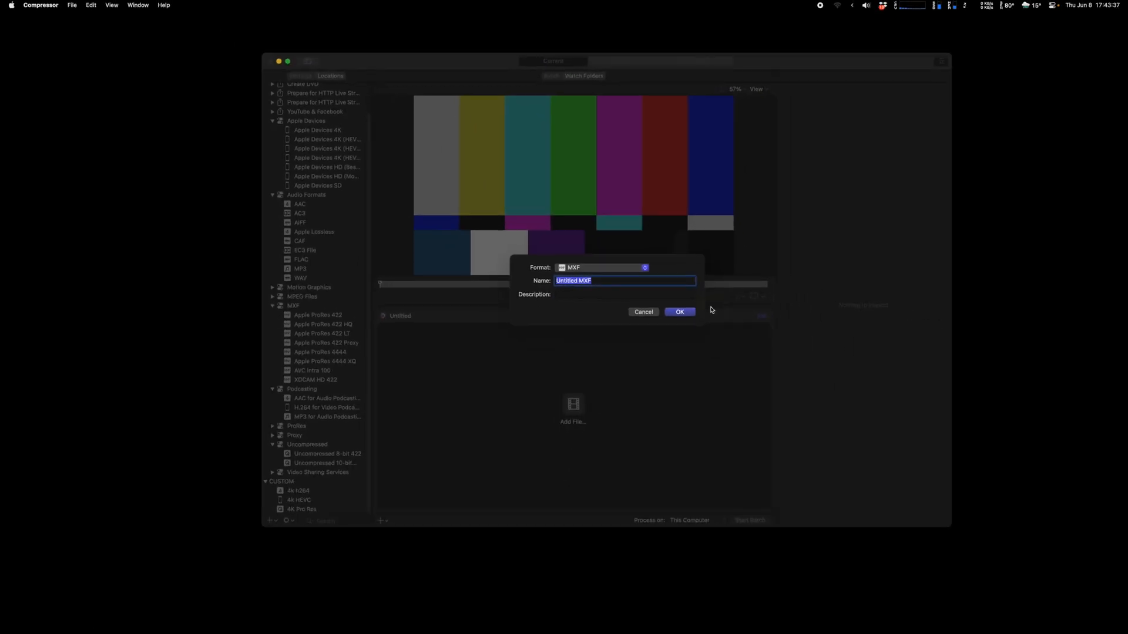
Step: Create the Untitled MXF setting and show its video properties
click(678, 311)
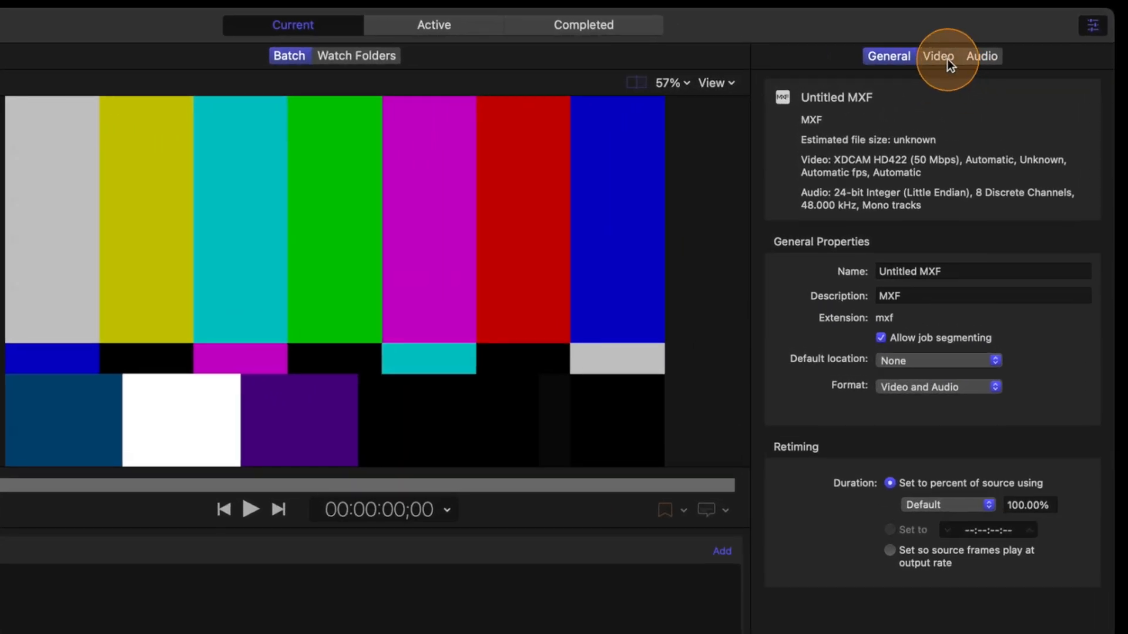
click(938, 57)
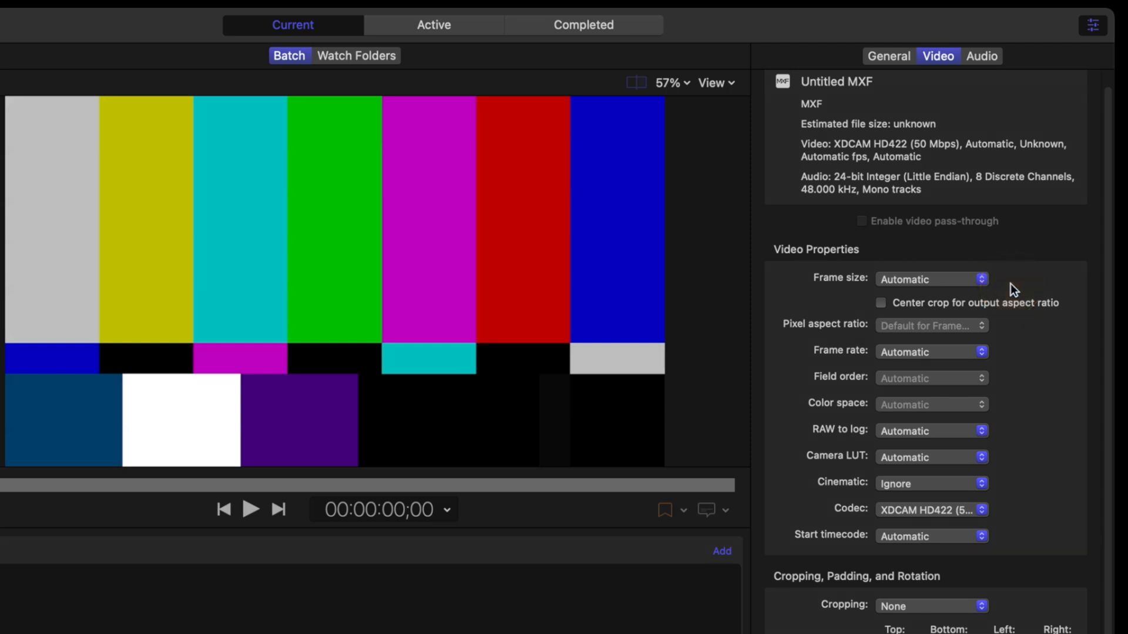
Step: Set the video codec to HDV Generic and keep the frame rate on Automatic
click(932, 510)
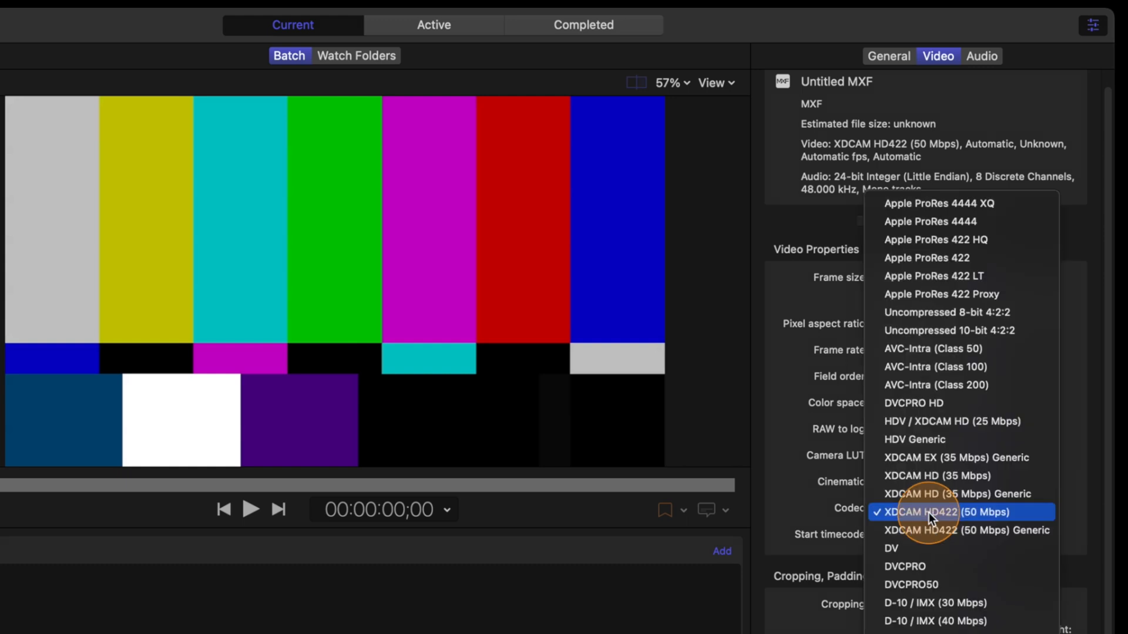
mouse_move(1015, 409)
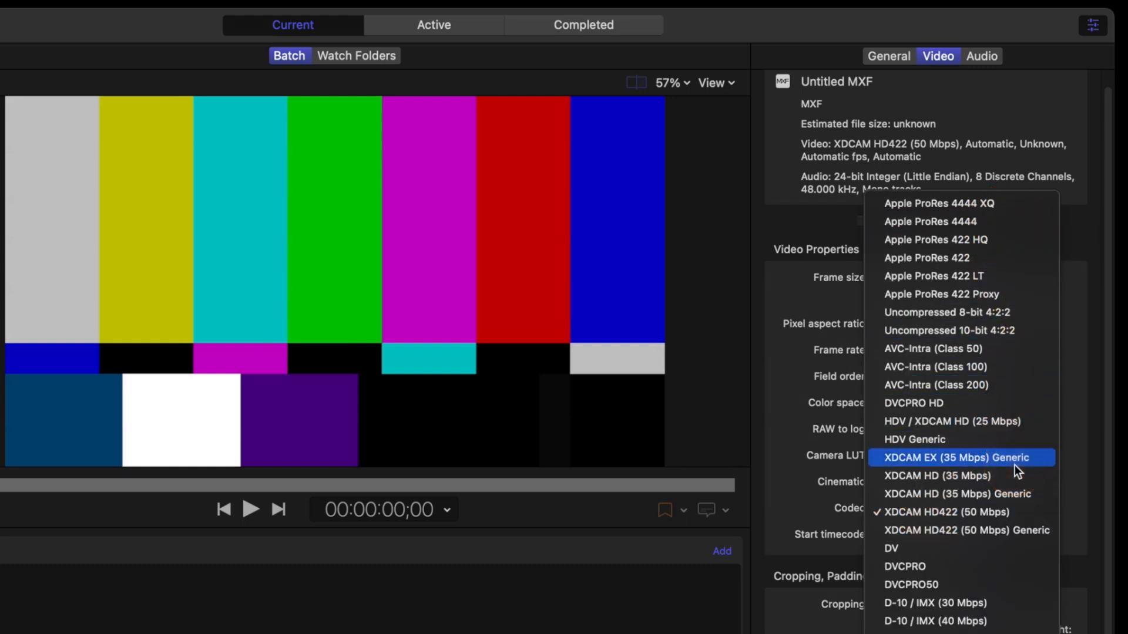
mouse_move(986, 475)
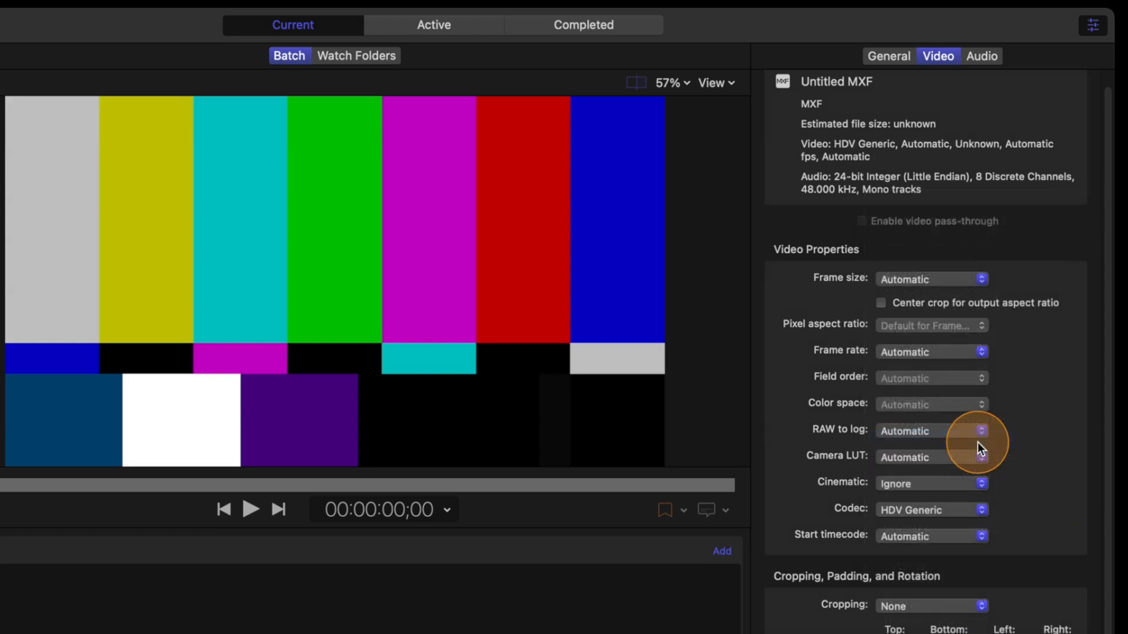
mouse_move(980, 449)
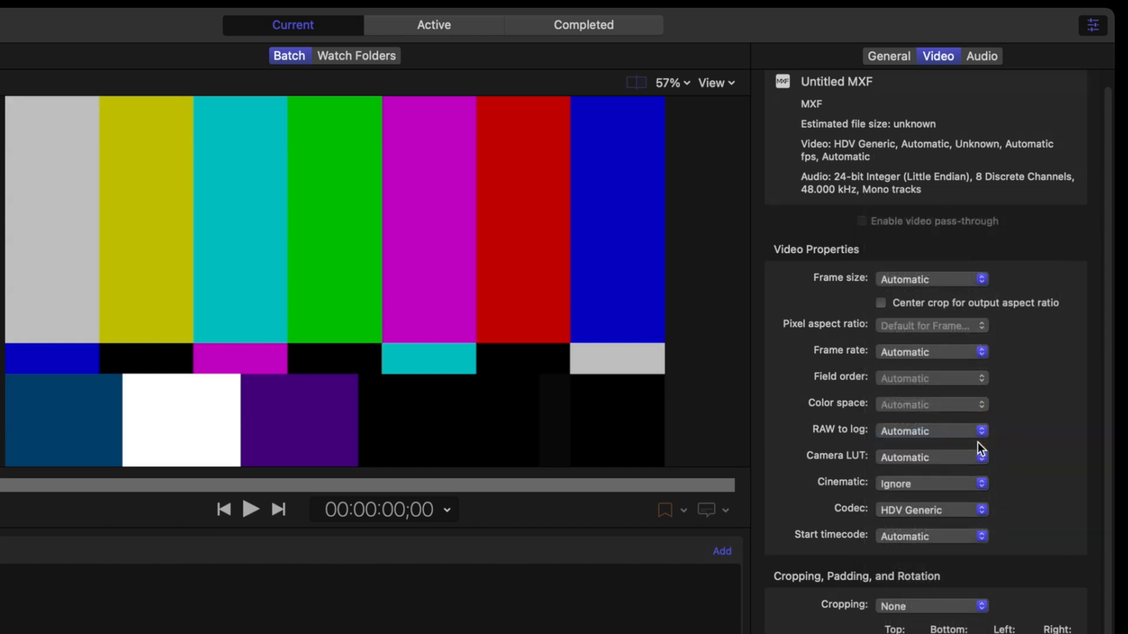
mouse_move(957, 406)
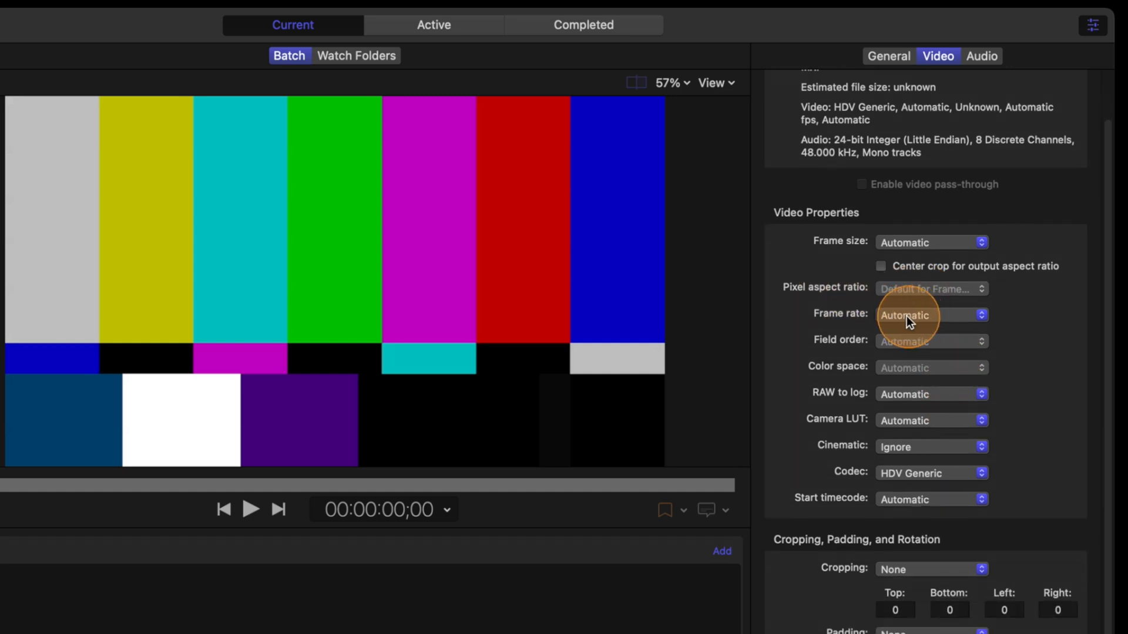
click(930, 314)
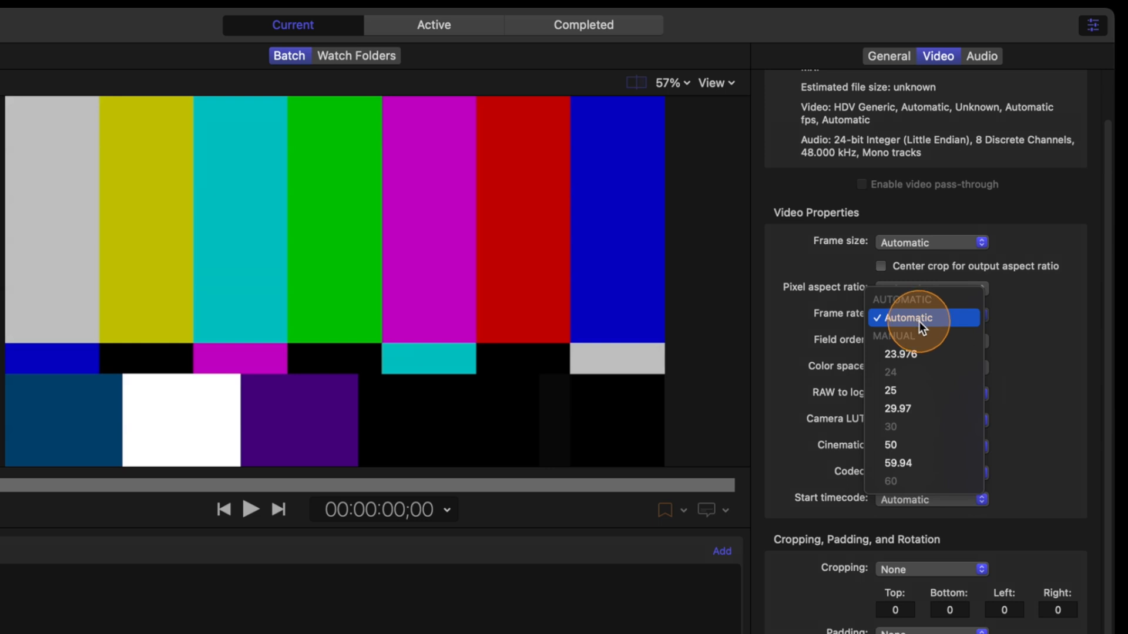
click(910, 317)
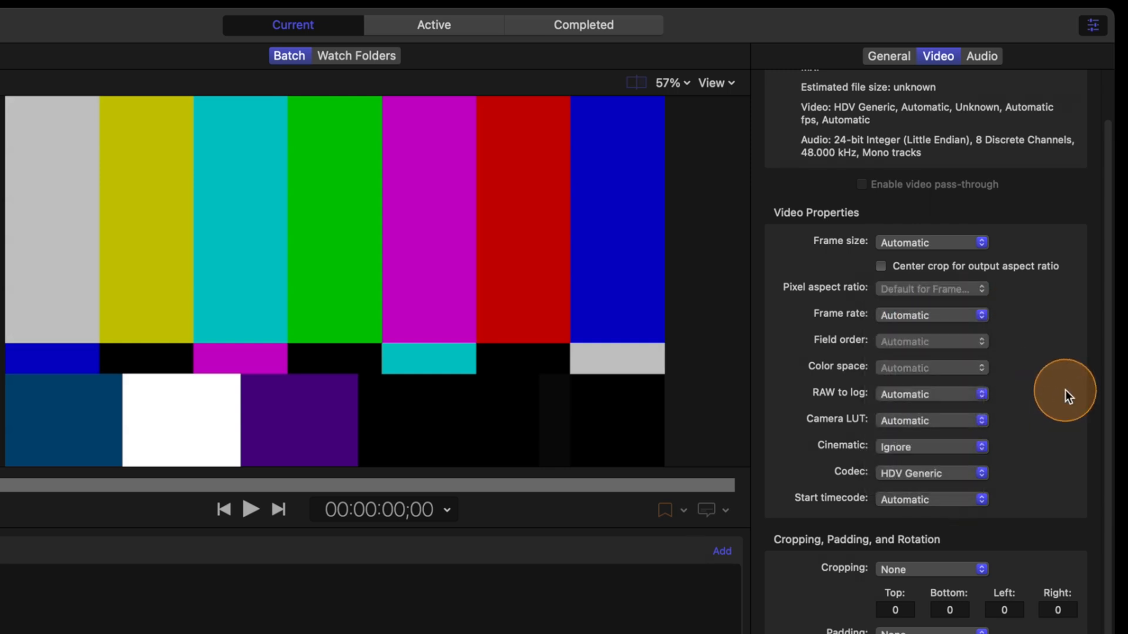
scroll(down, 3)
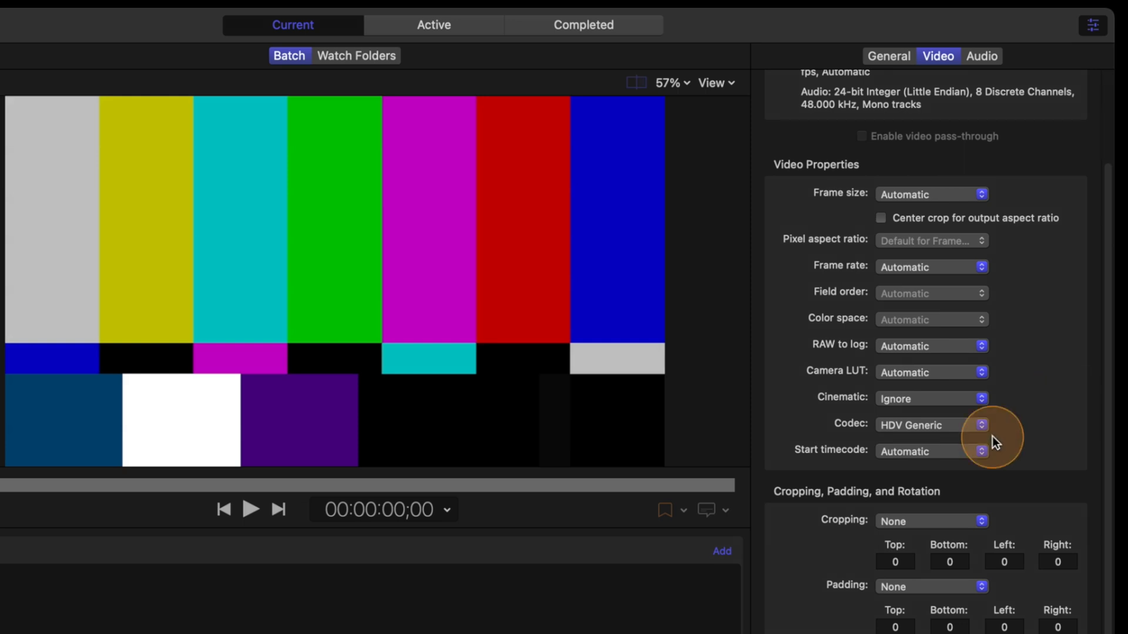
Step: Review the audio properties, then rename Untitled MXF under CUSTOM to 'Potato'
click(983, 57)
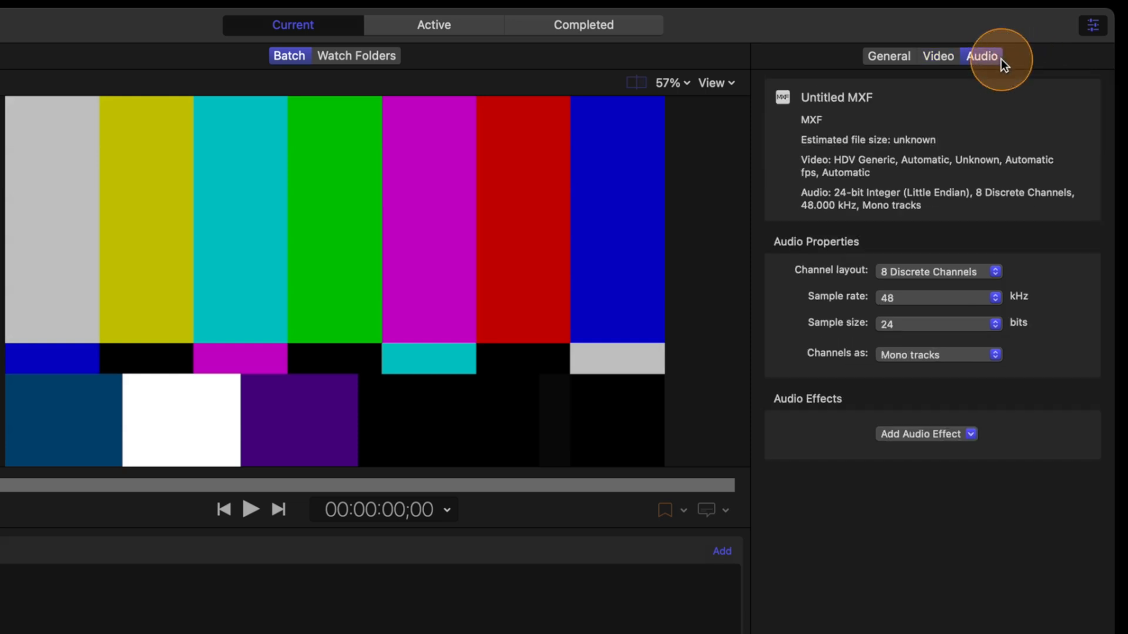
mouse_move(942, 148)
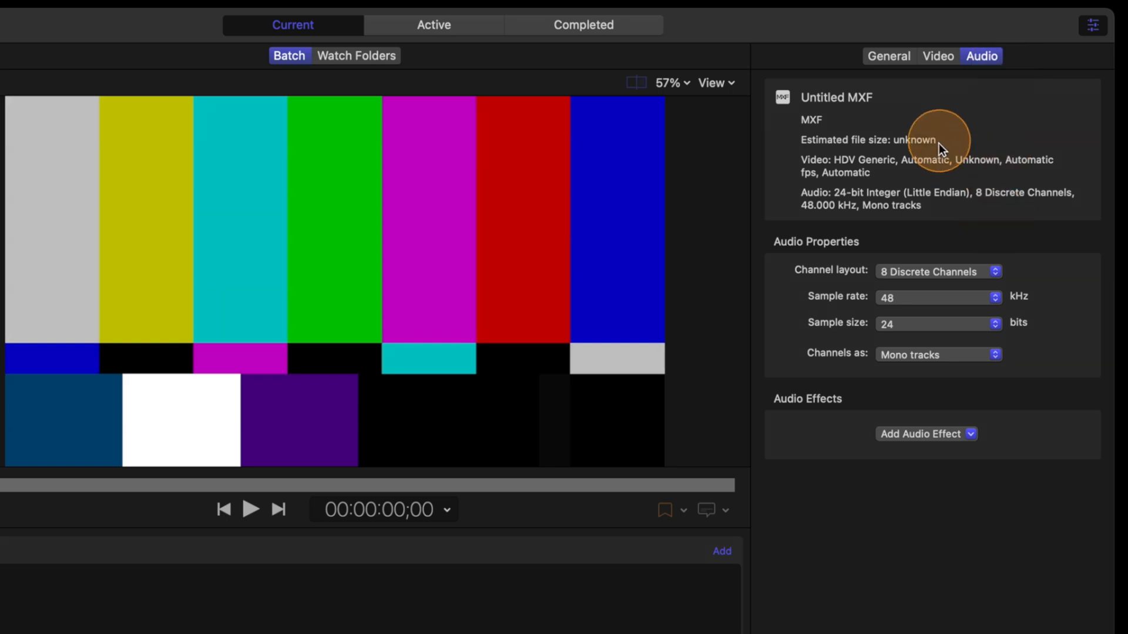
mouse_move(917, 354)
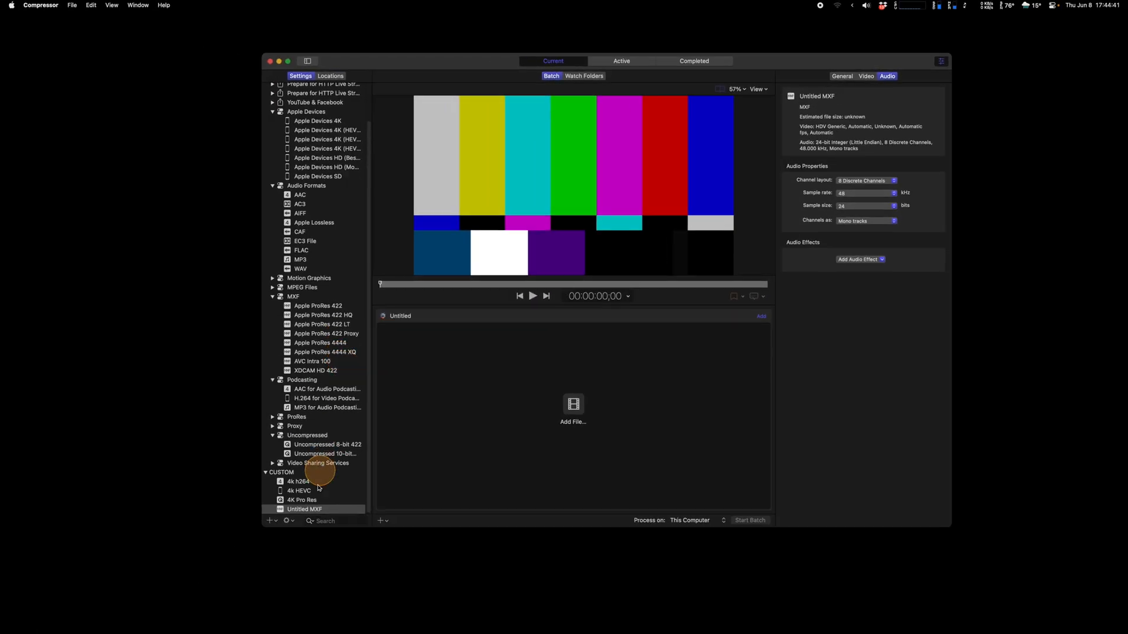
click(304, 509)
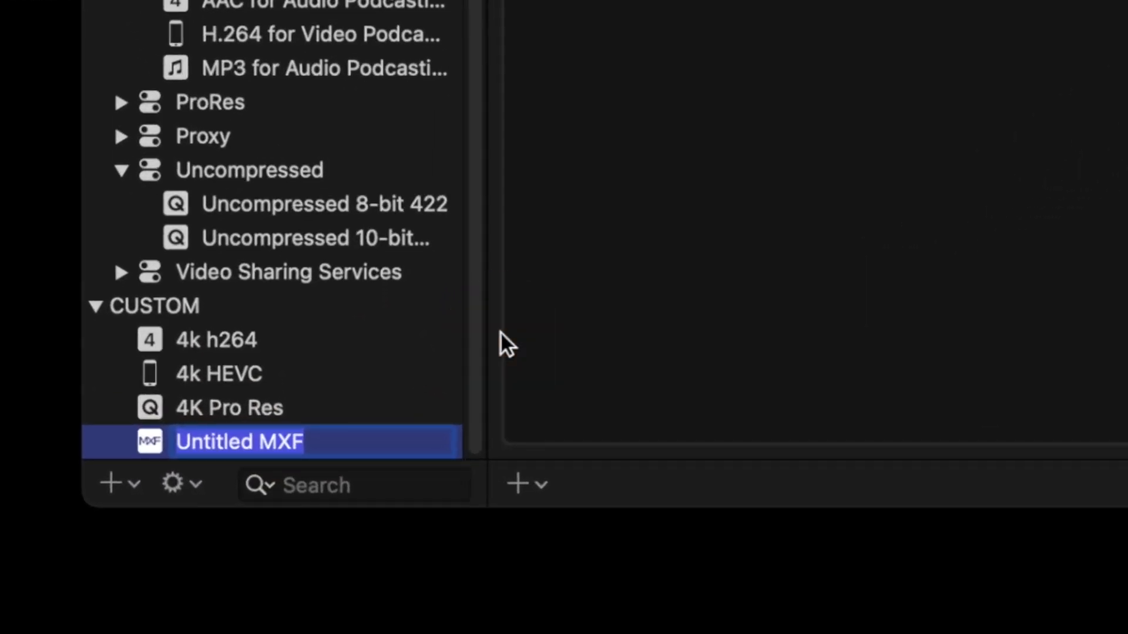
text(P)
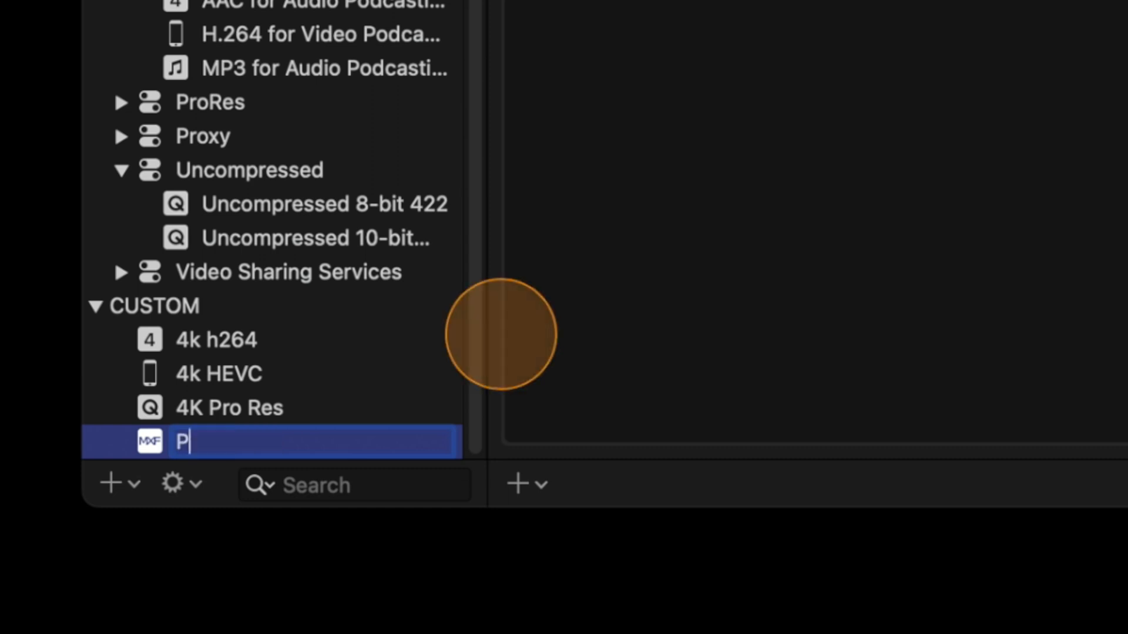
text(ot)
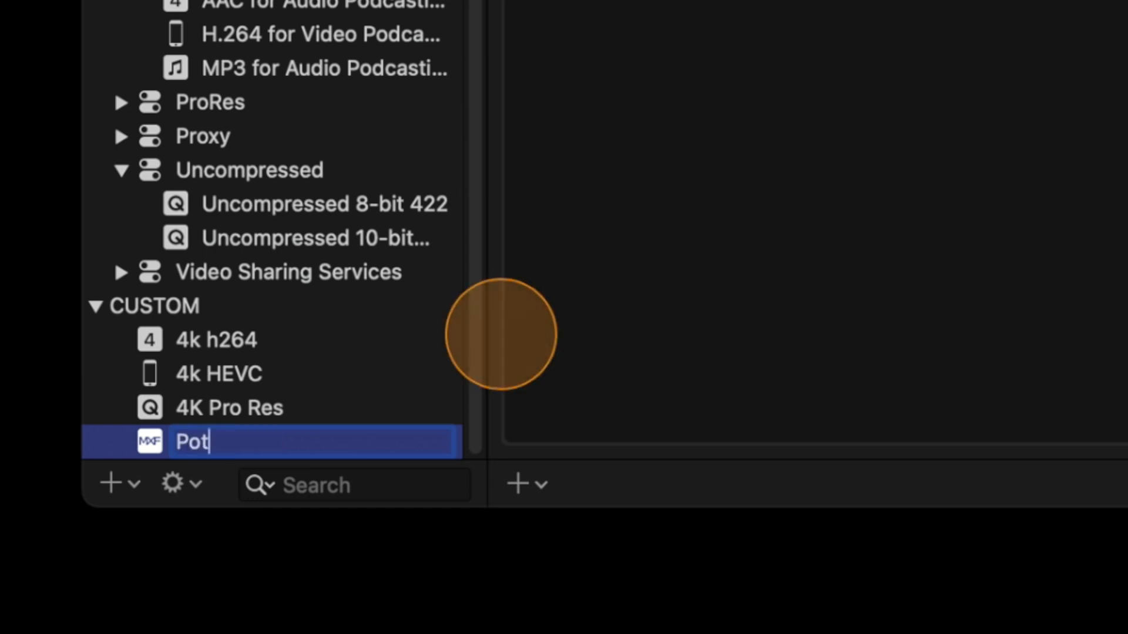
text(ato)
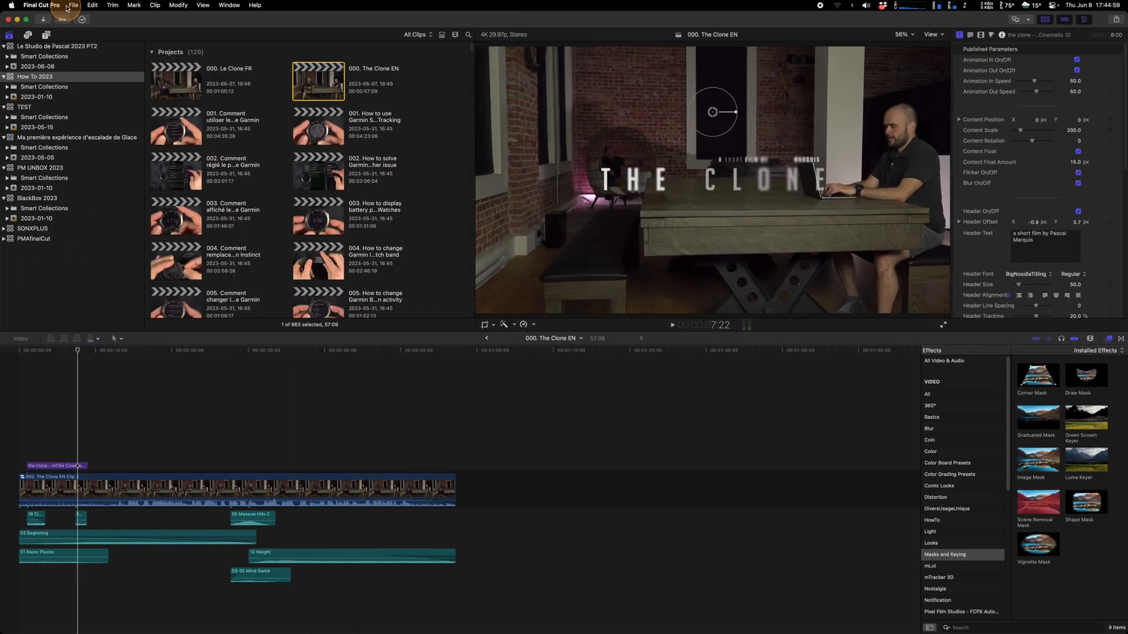
Step: Add Custom > Potato (MXF) as a new Final Cut Pro share destination
click(74, 5)
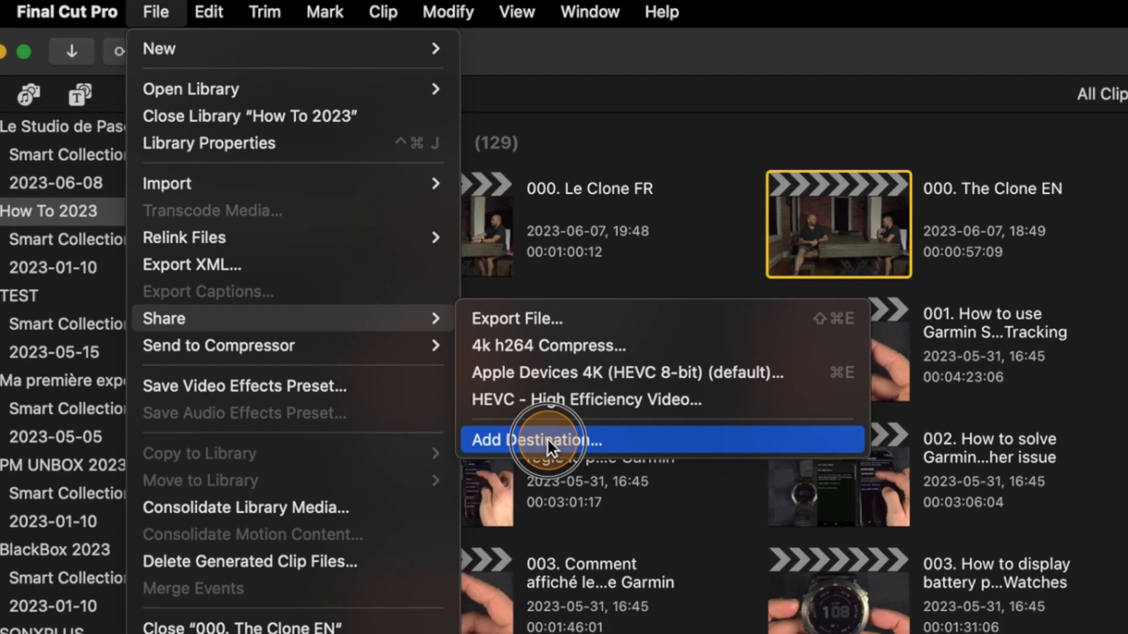
click(529, 440)
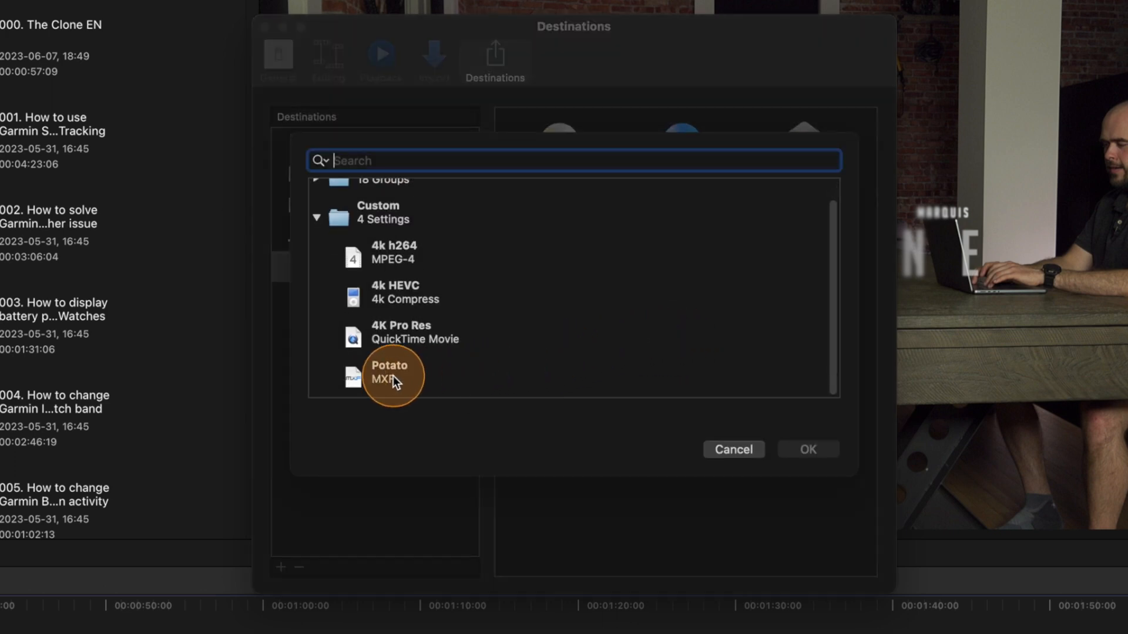
click(388, 372)
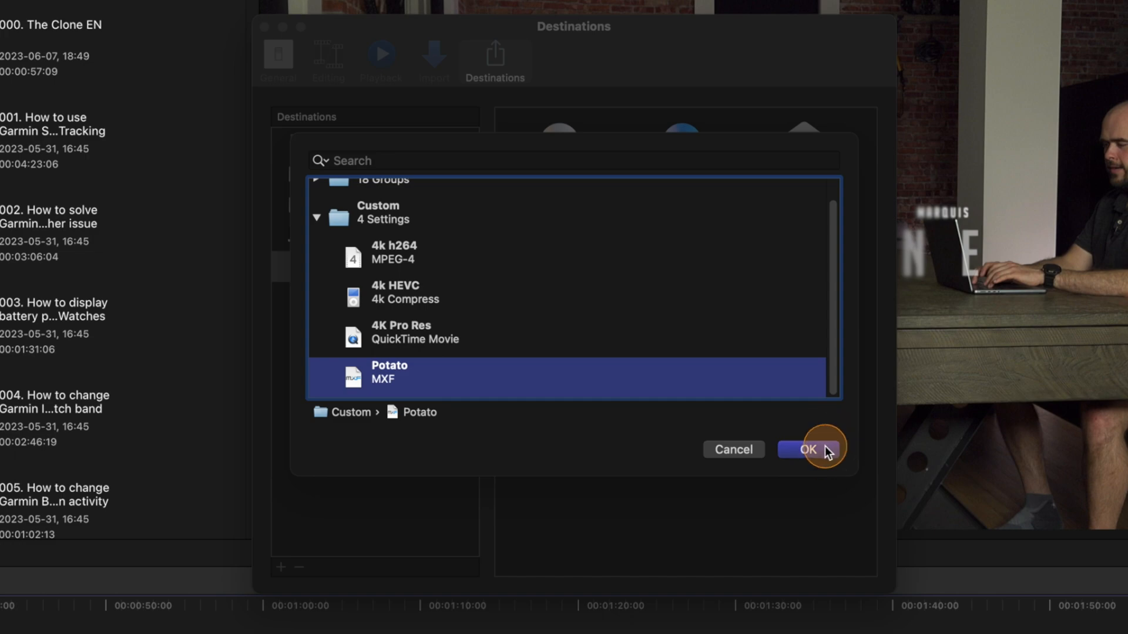
click(806, 450)
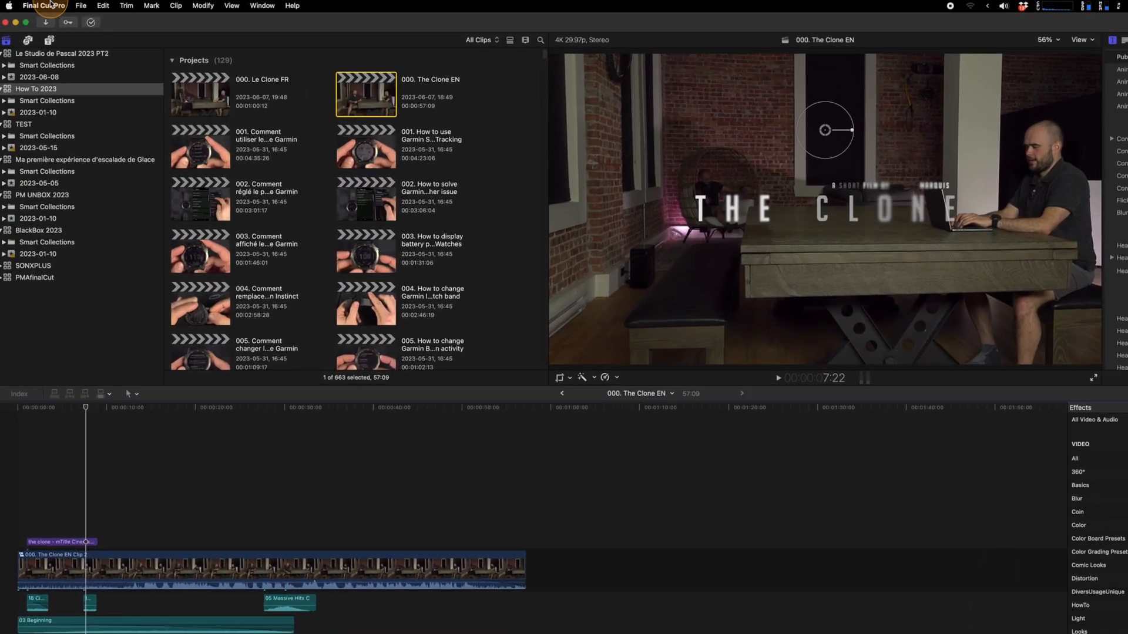
click(81, 6)
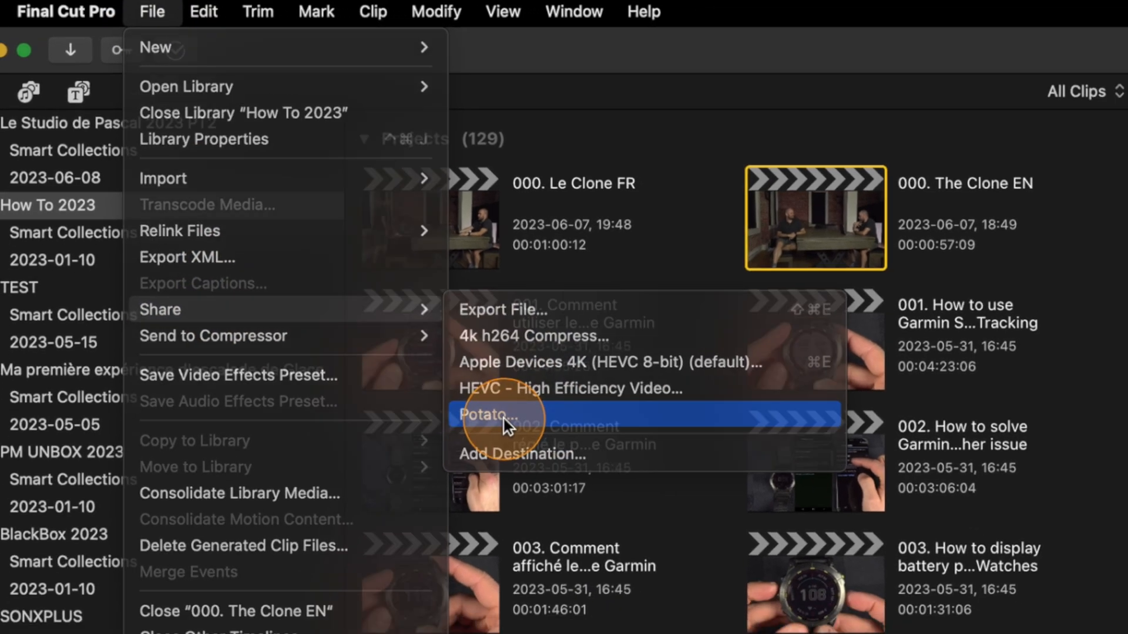
click(489, 415)
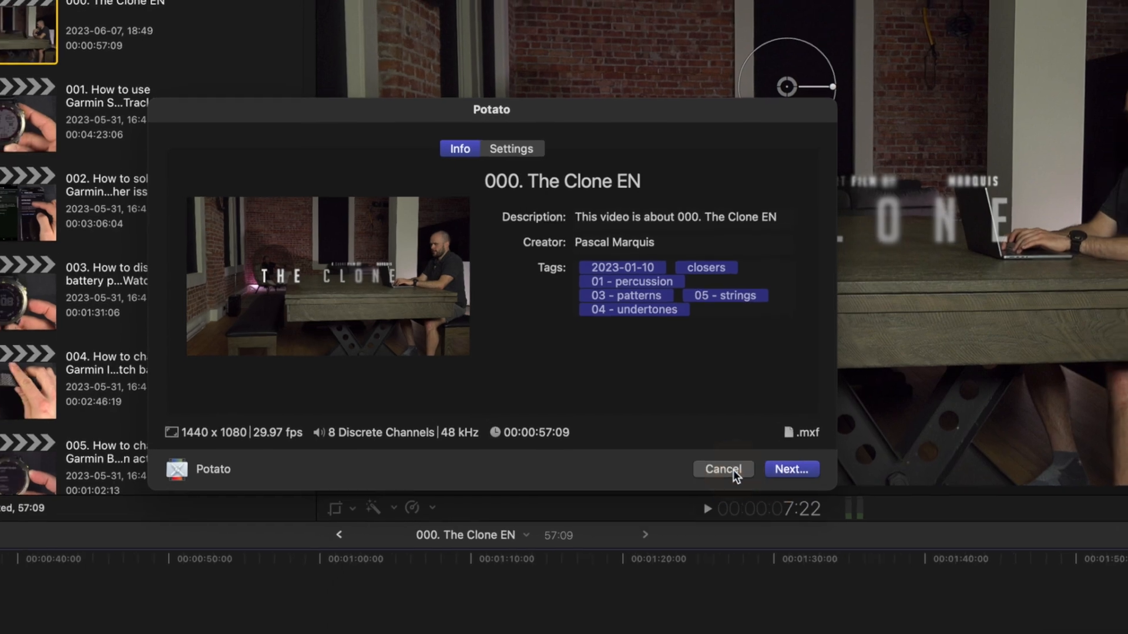
click(115, 9)
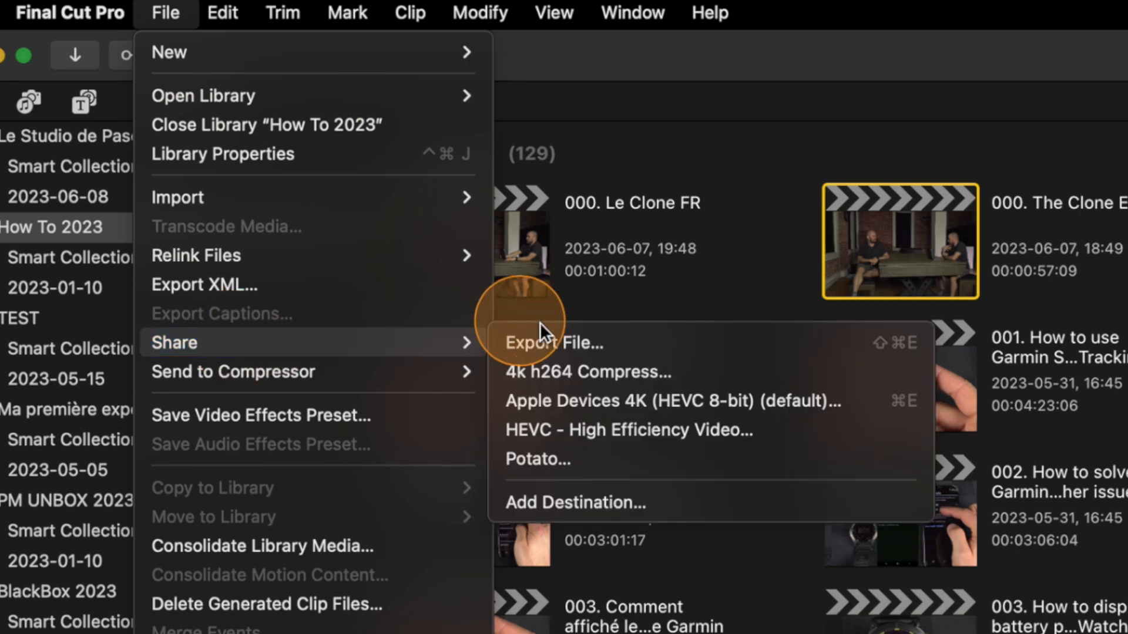
mouse_move(539, 458)
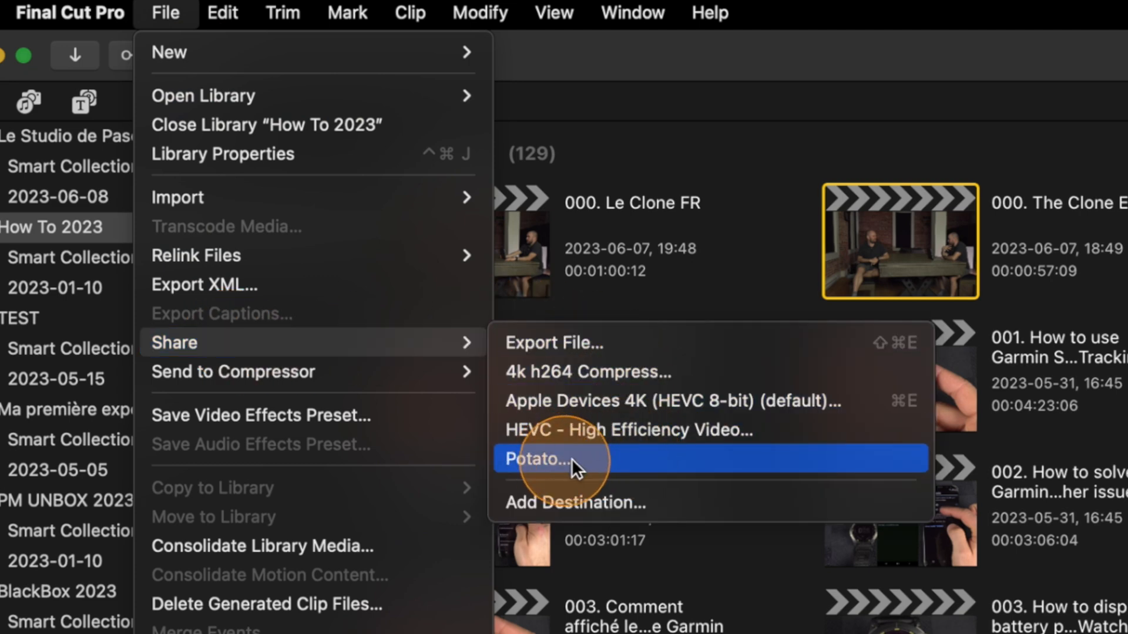
mouse_move(536, 468)
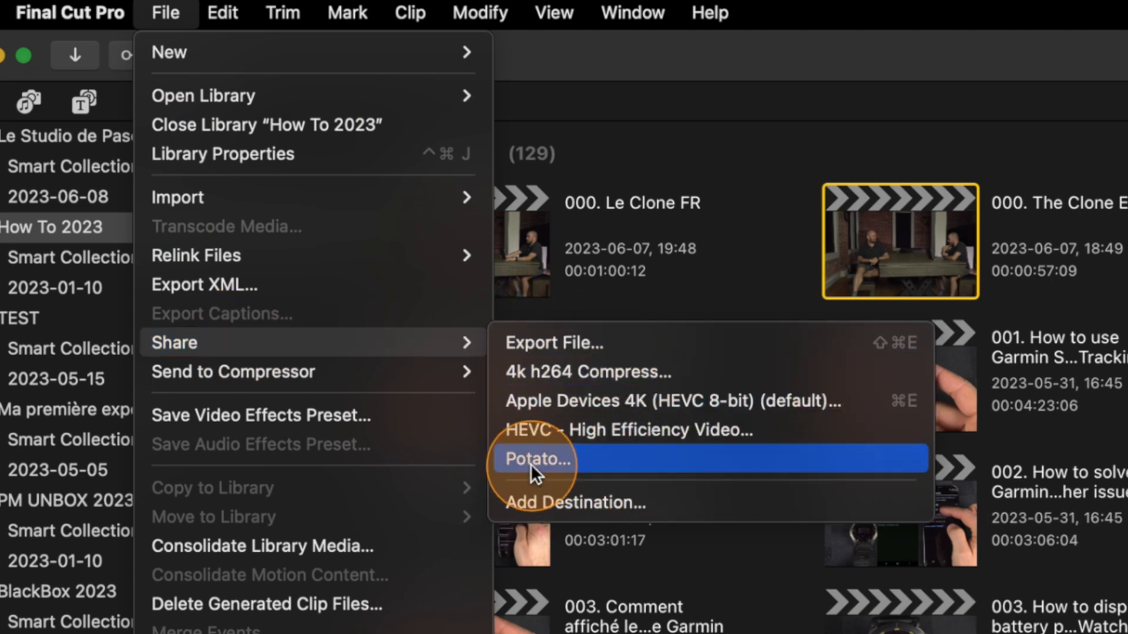
mouse_move(662, 471)
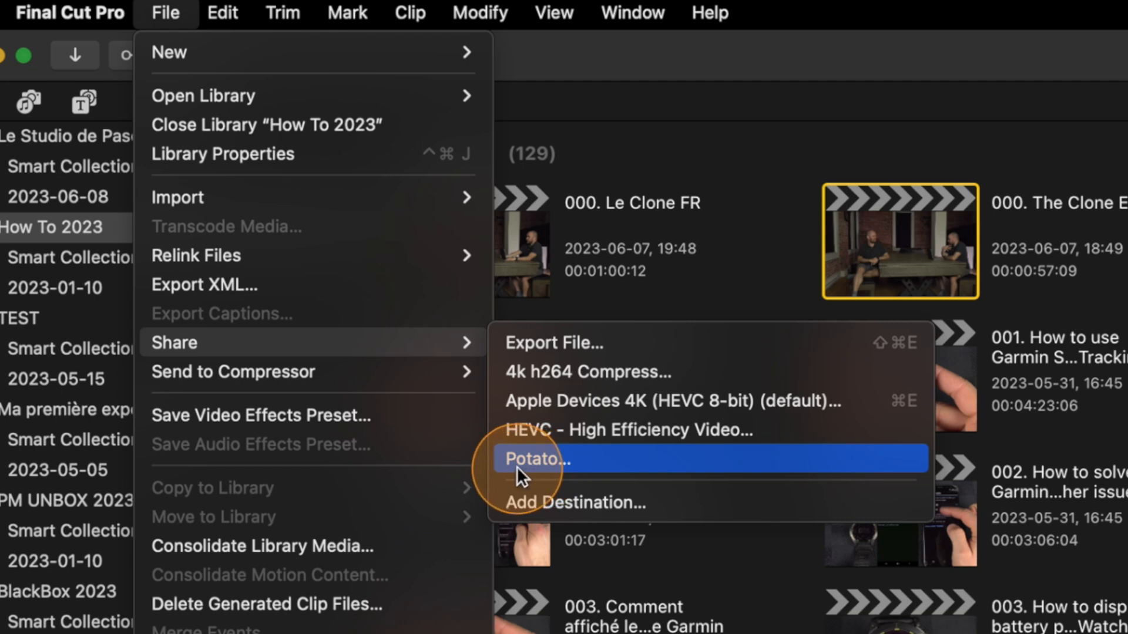
mouse_move(561, 474)
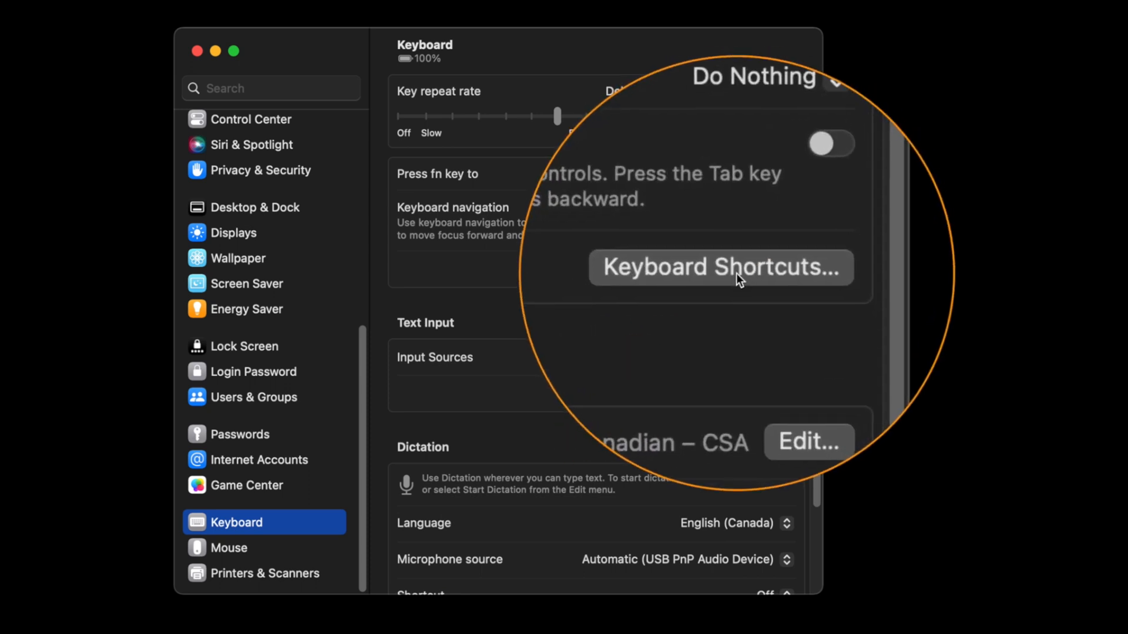
Step: Start a new app shortcut in App Shortcuts with Final Cut Pro's group selected
click(720, 267)
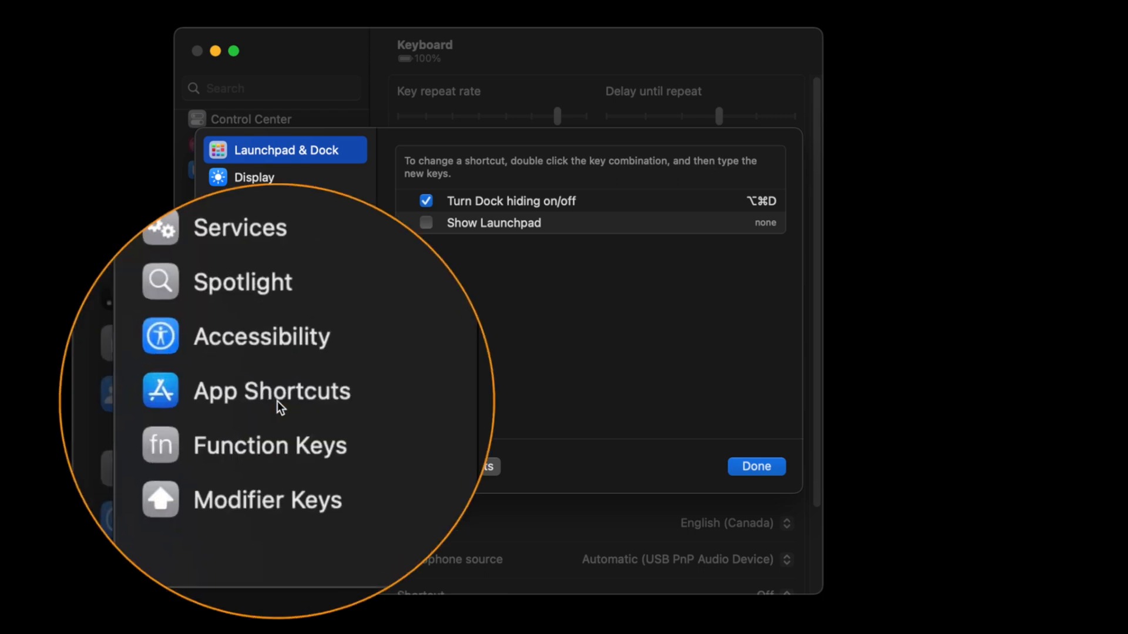
click(273, 395)
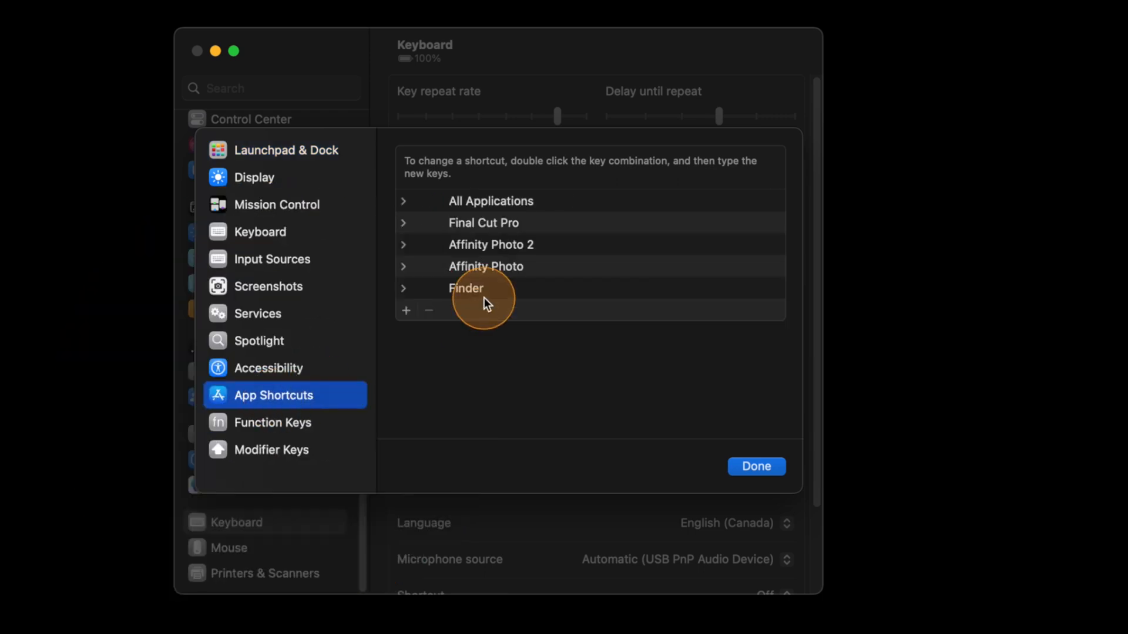
click(483, 222)
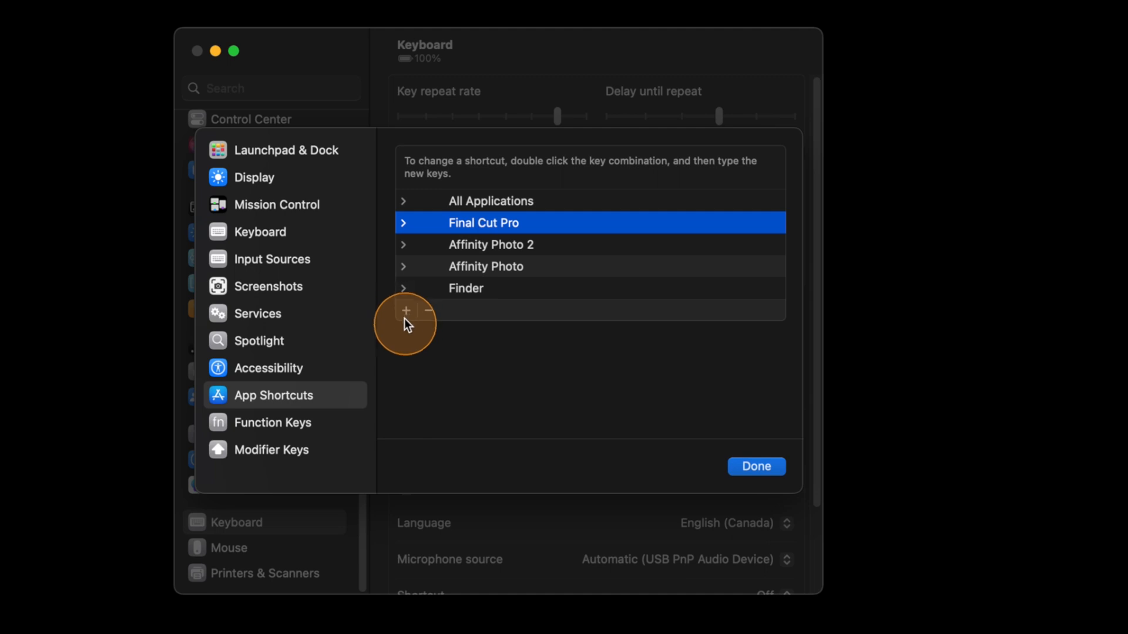
click(405, 311)
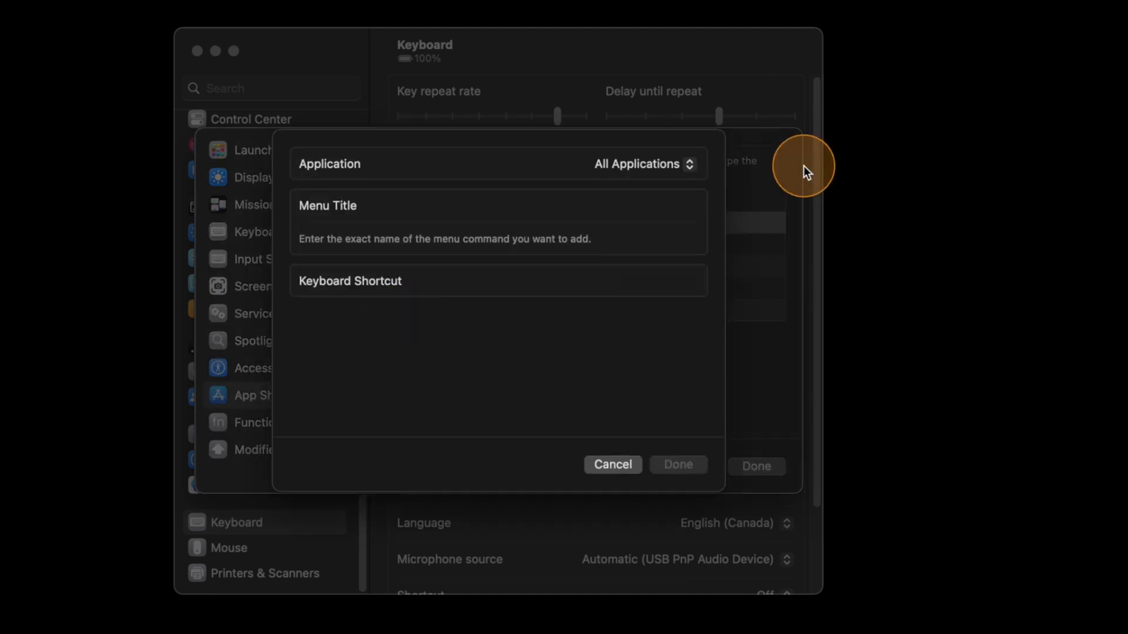
Step: Assign Option-Command-P to Final Cut Pro's 'Potato...' menu command and save
click(640, 164)
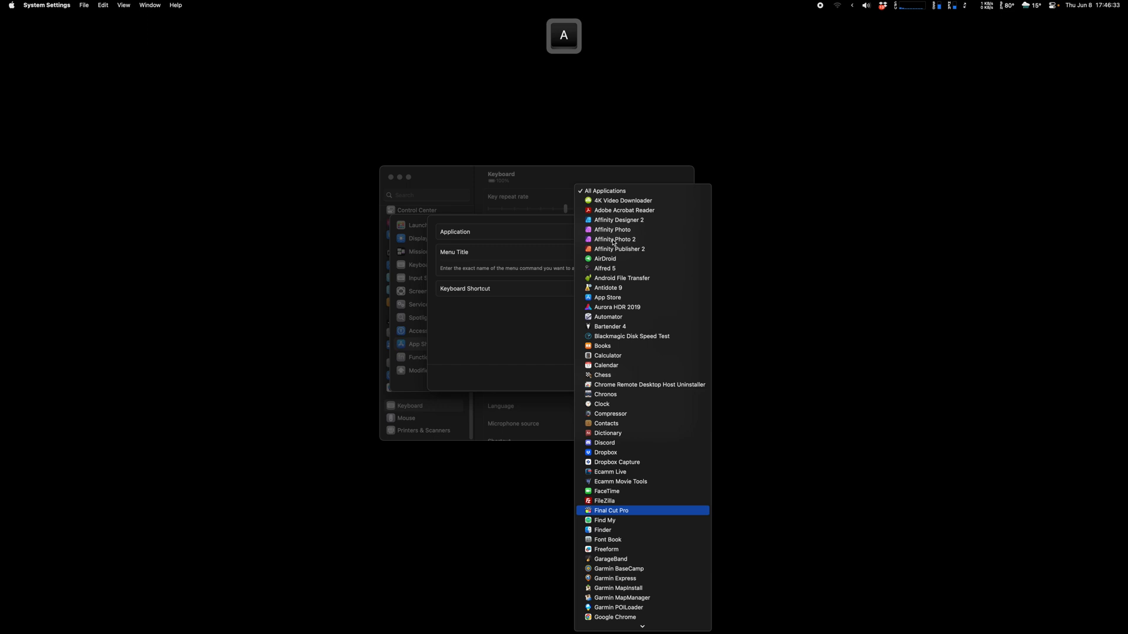
click(611, 510)
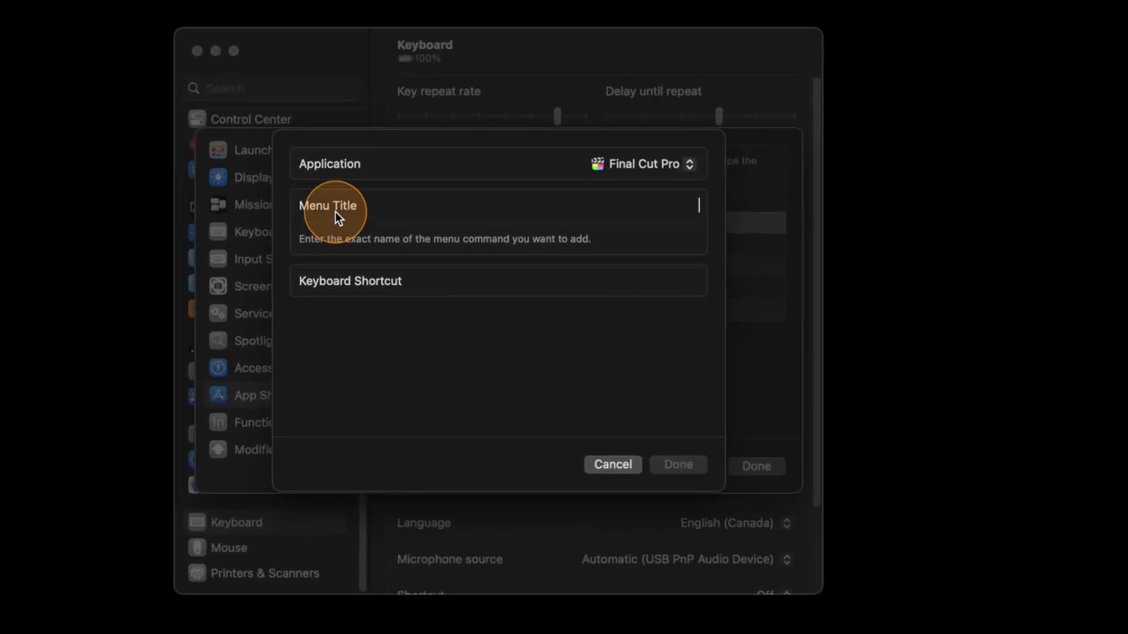
text(Pot)
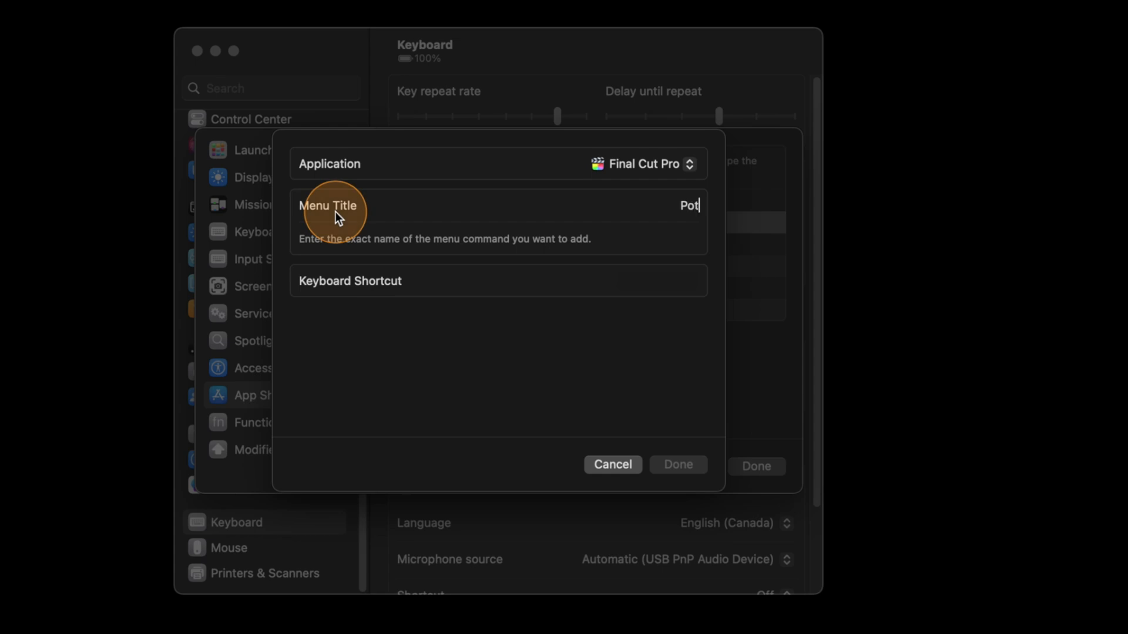
text(ato...)
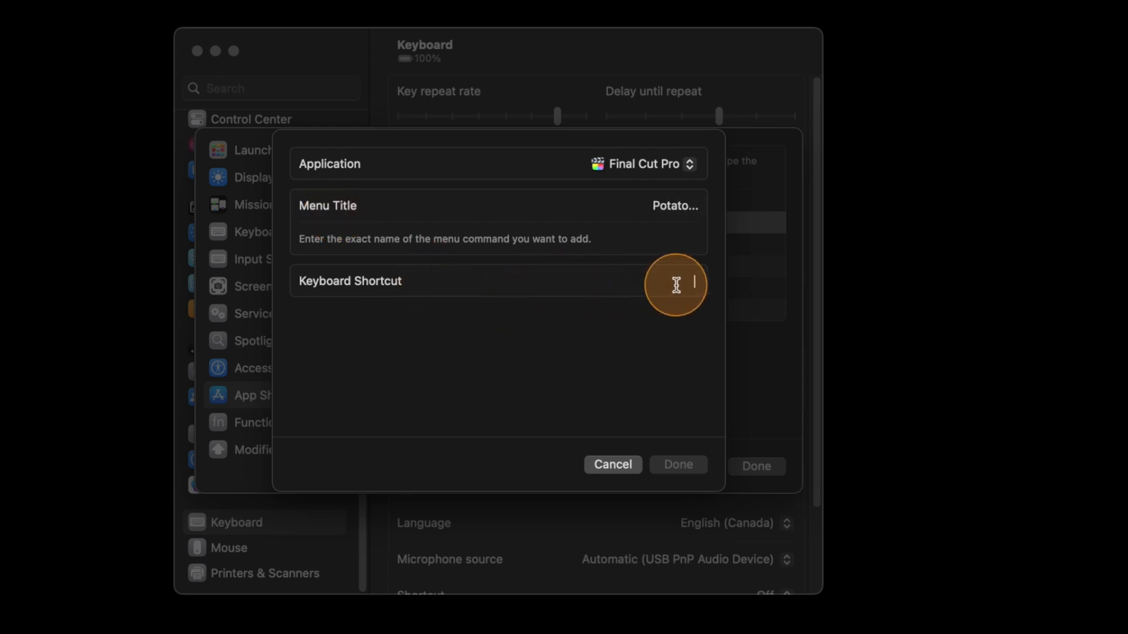
mouse_move(663, 337)
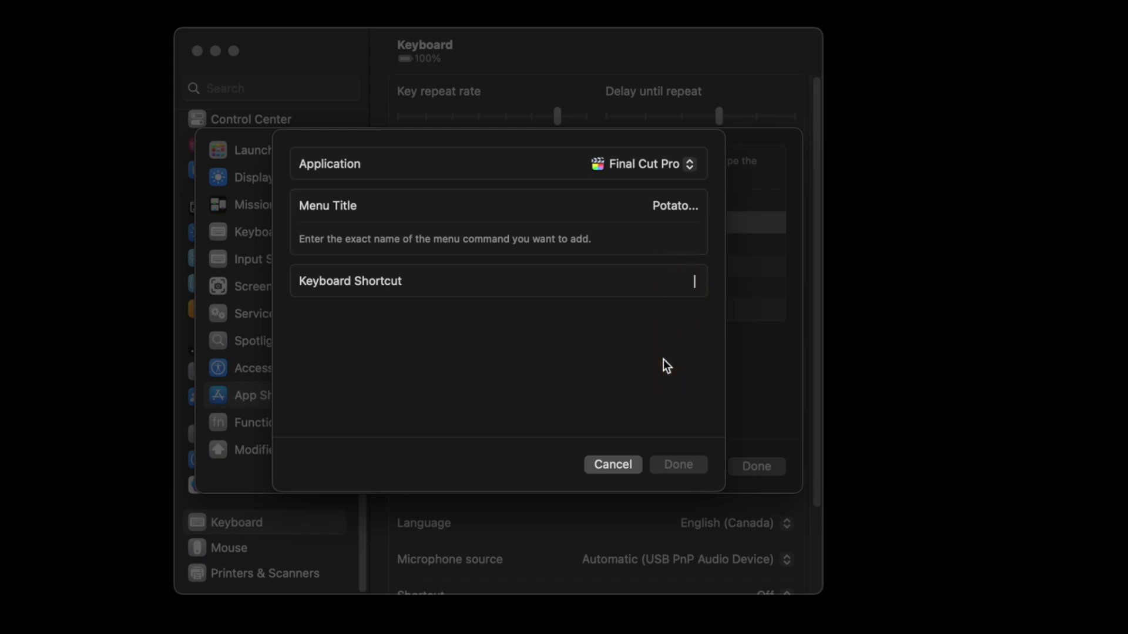
click(663, 359)
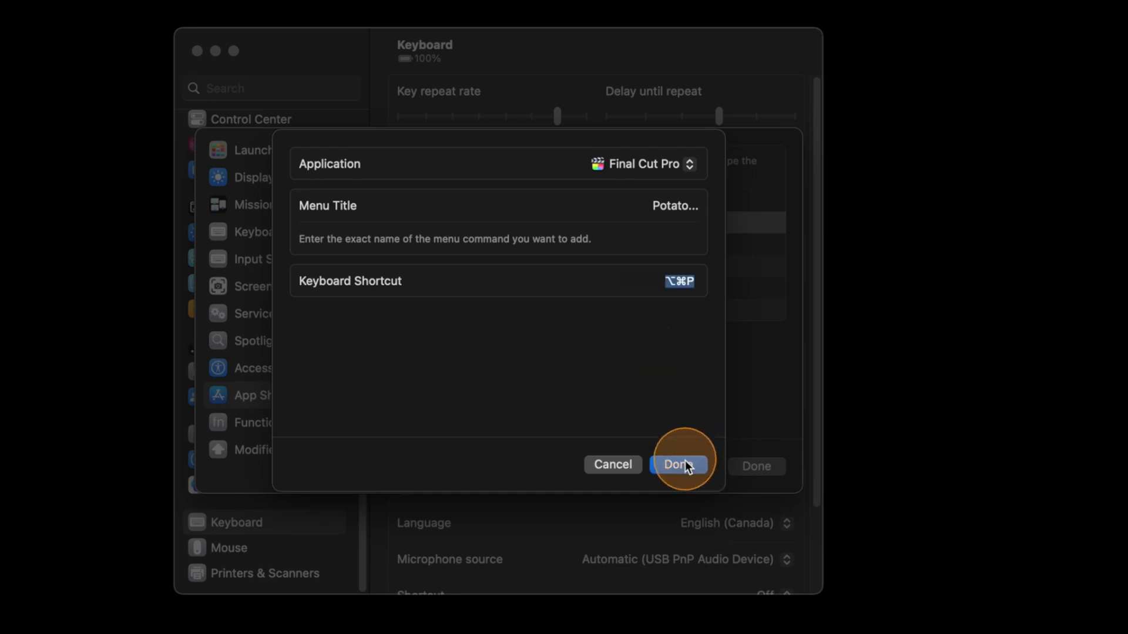
click(676, 464)
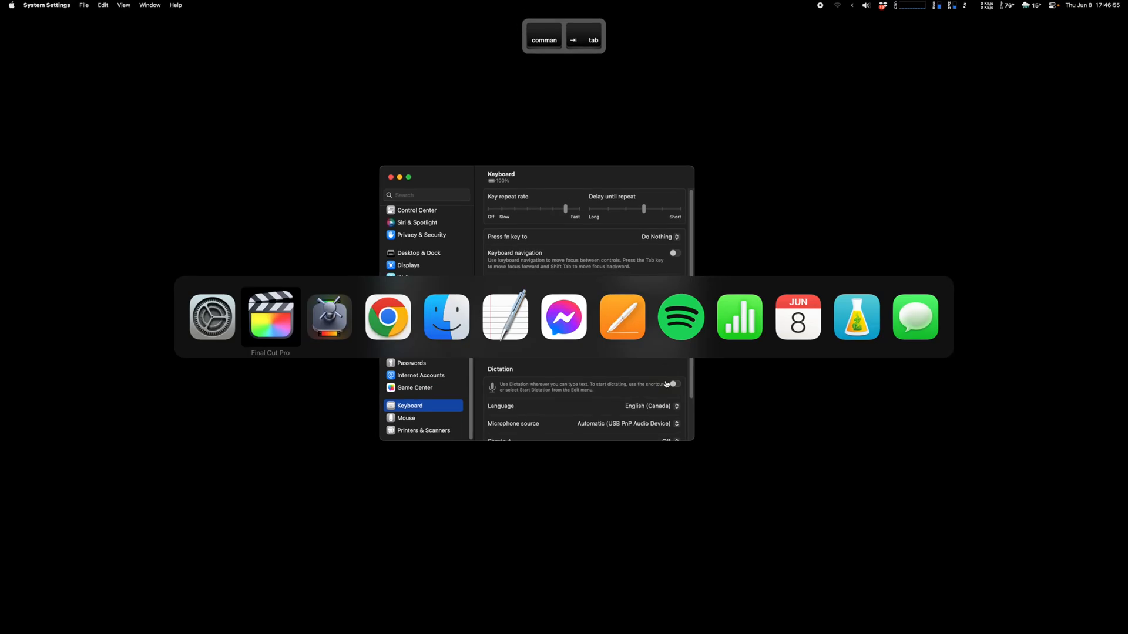
Step: Return to Final Cut Pro and open the Potato share window for The Clone EN
click(109, 8)
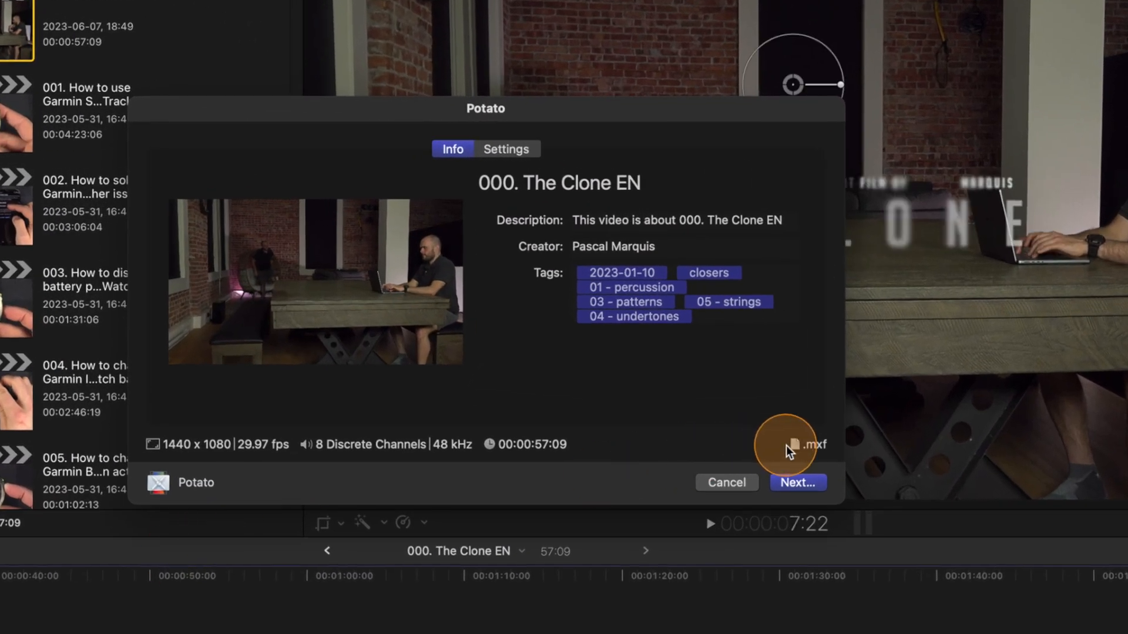
mouse_move(797, 444)
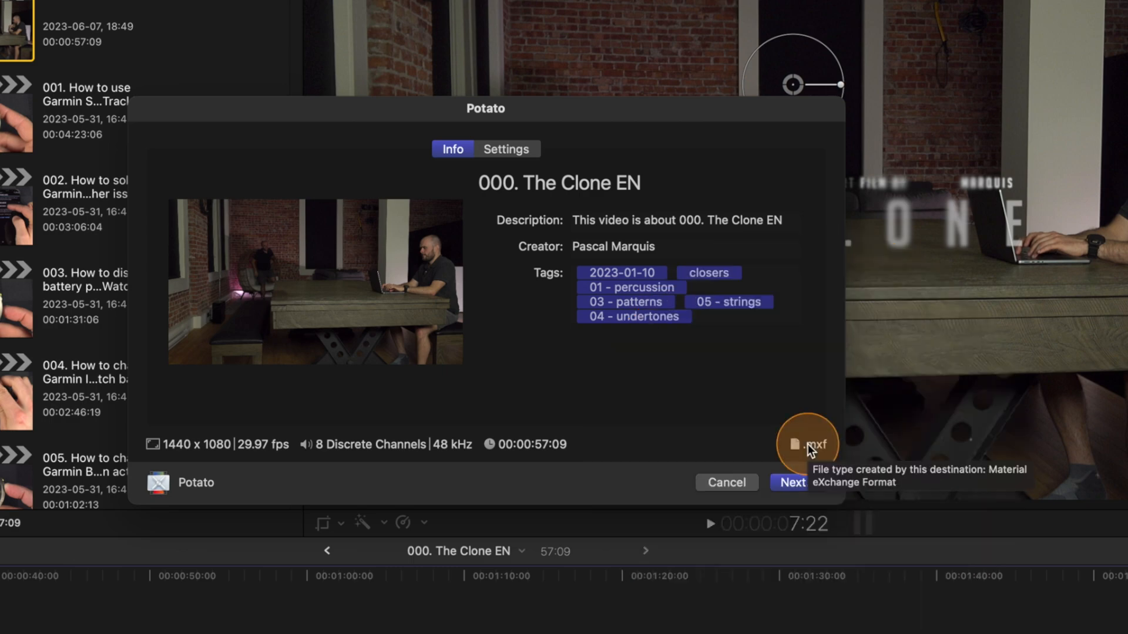